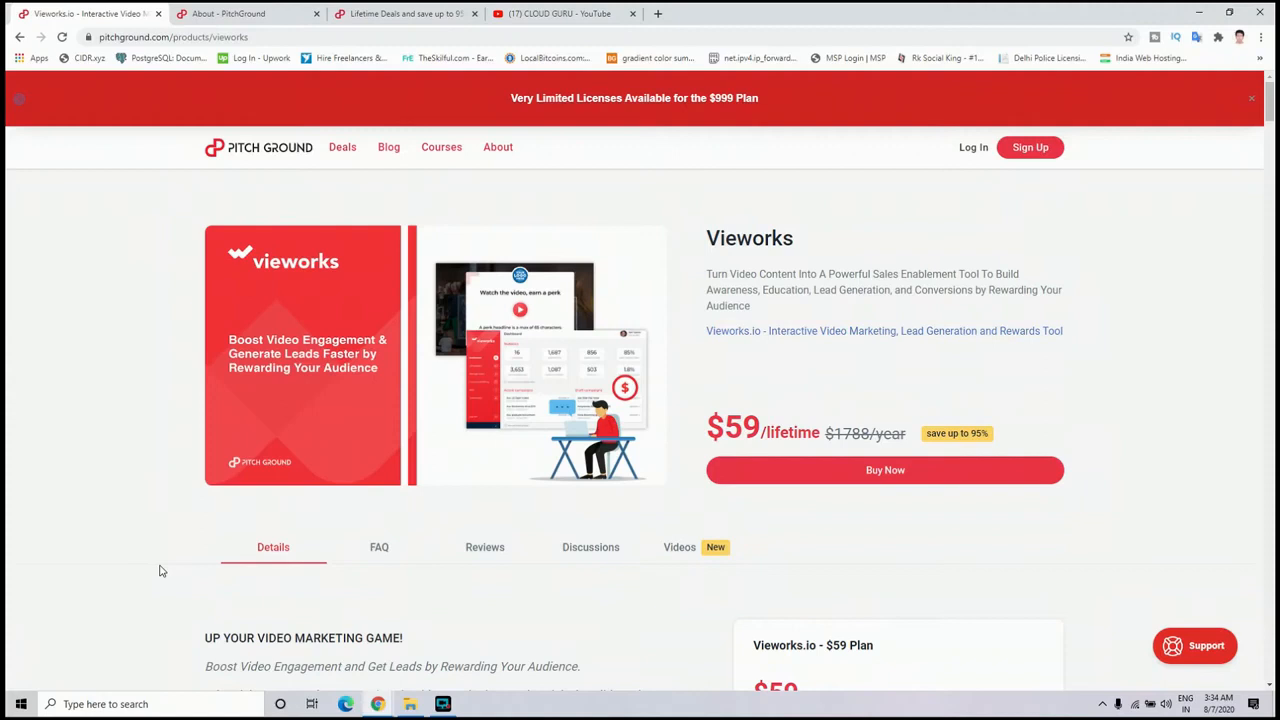
Browse the Vieworks deal page, glance at CLOUD GURU's YouTube videos, and return to the Vieworks deal
scroll(down, 3)
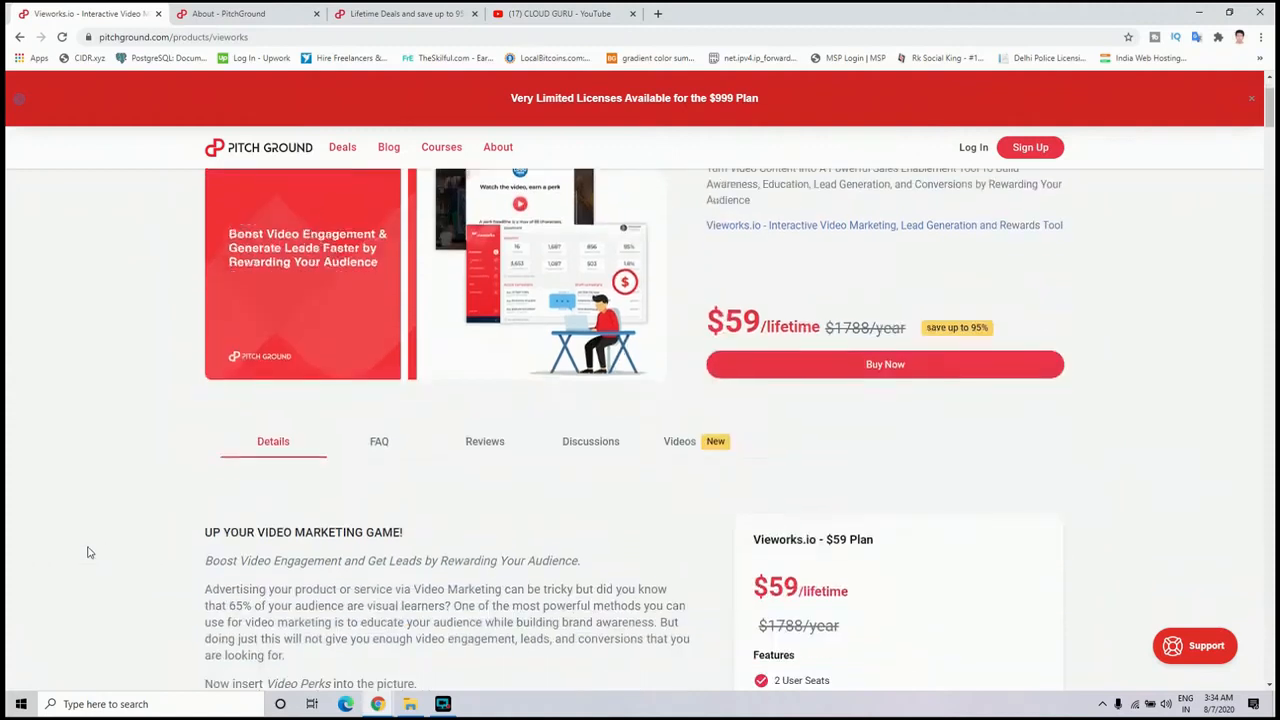
scroll(down, 3)
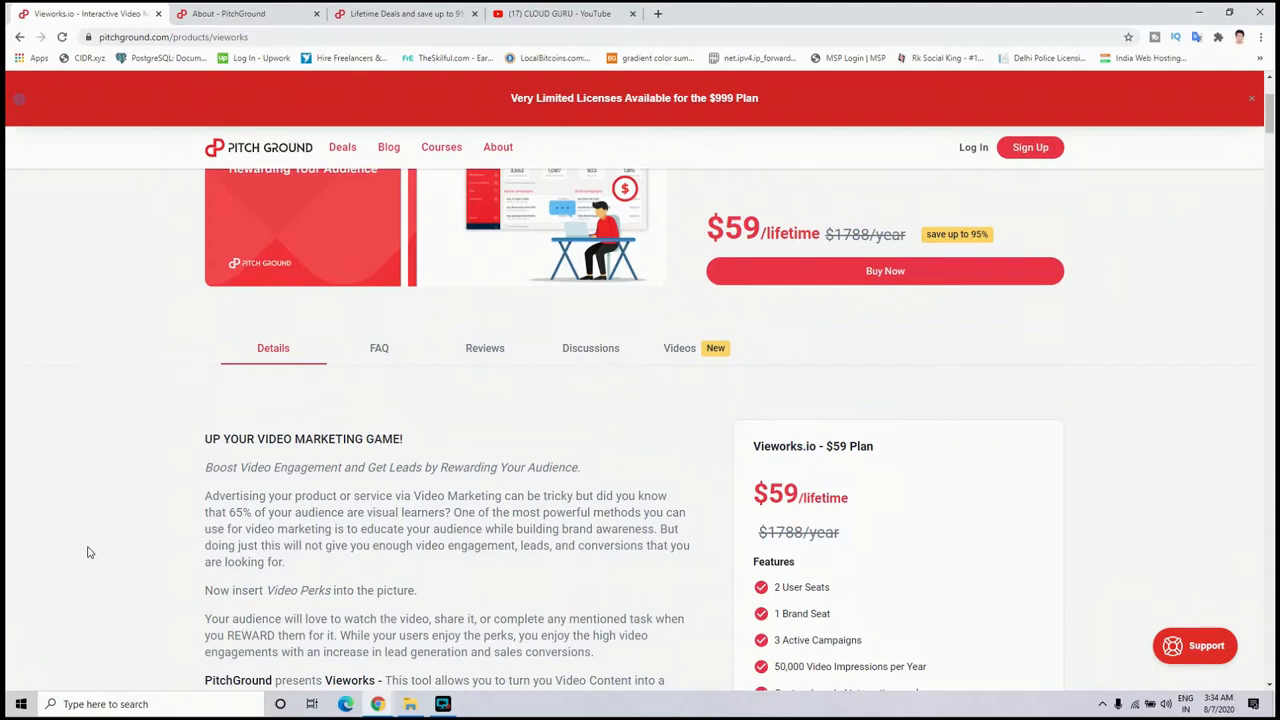
scroll(up, 3)
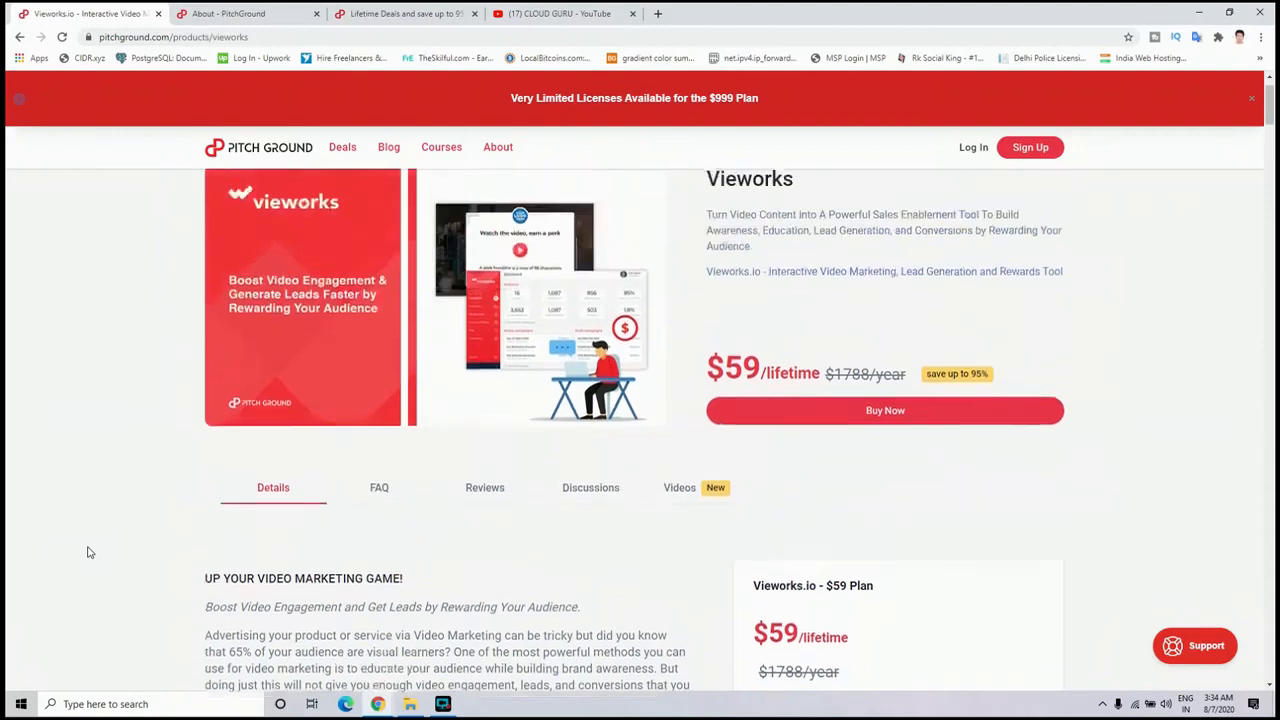
scroll(up, 3)
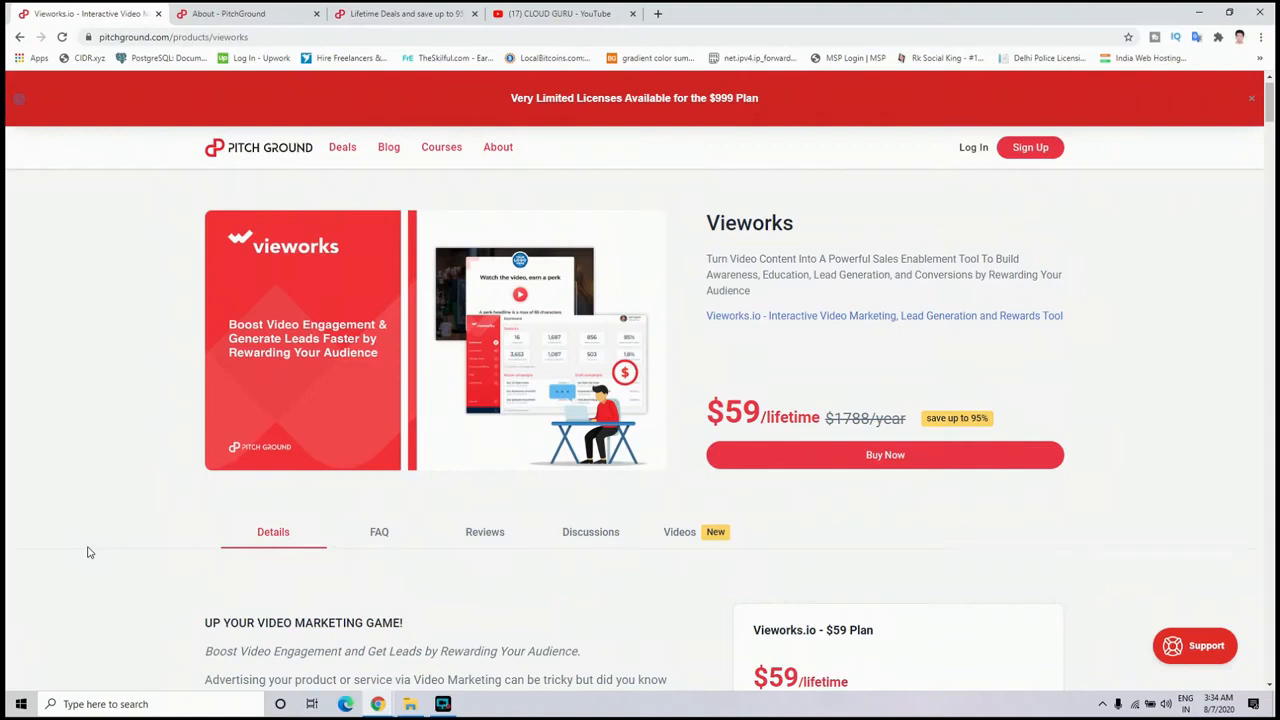
mouse_move(516, 8)
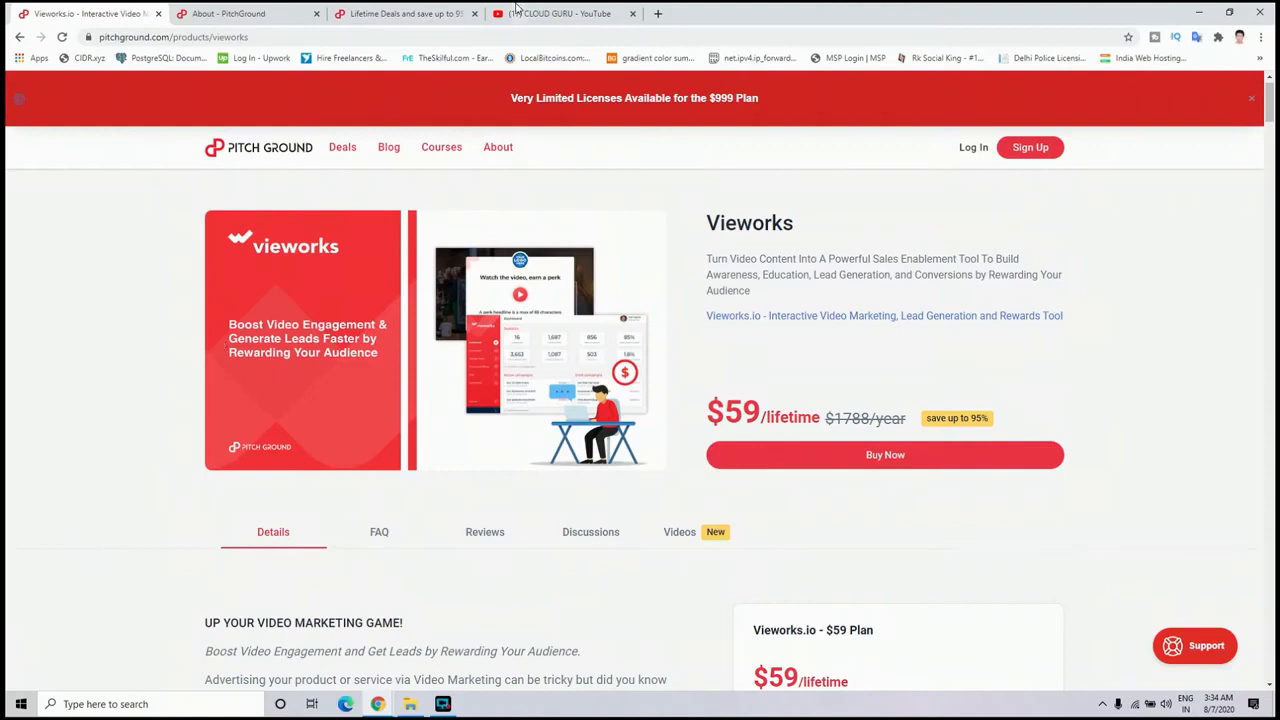
click(564, 12)
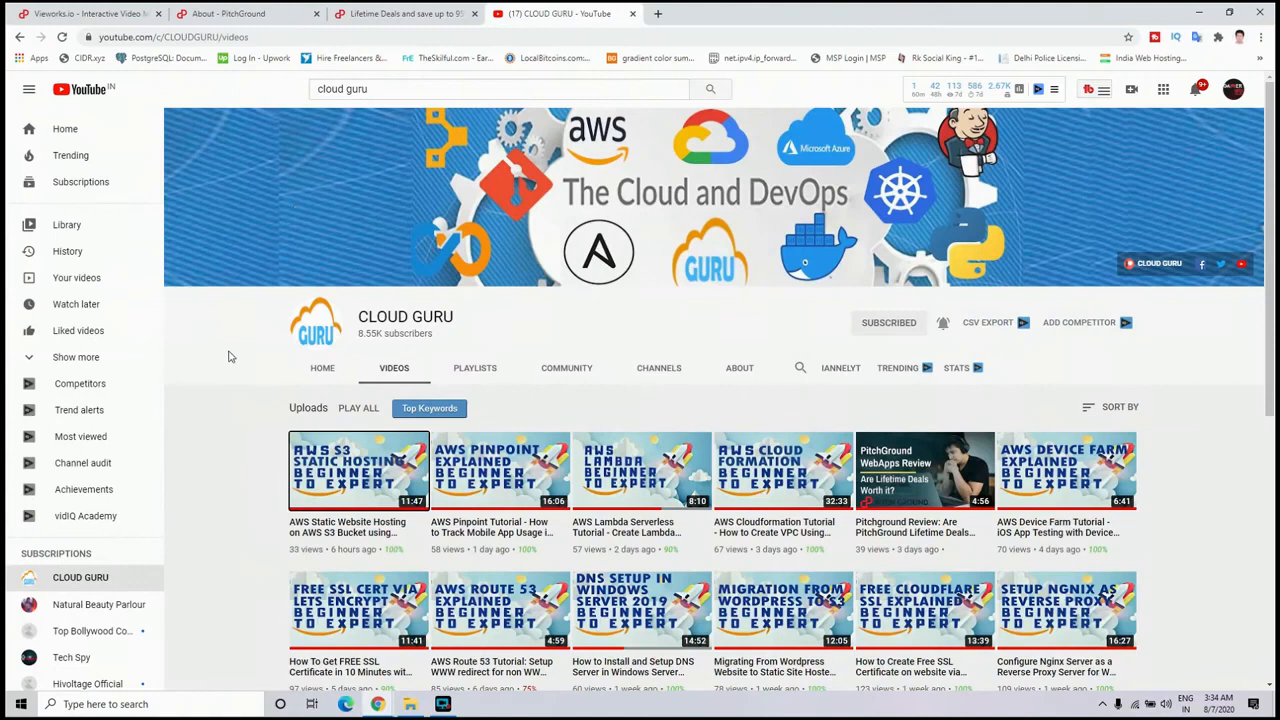
mouse_move(684, 418)
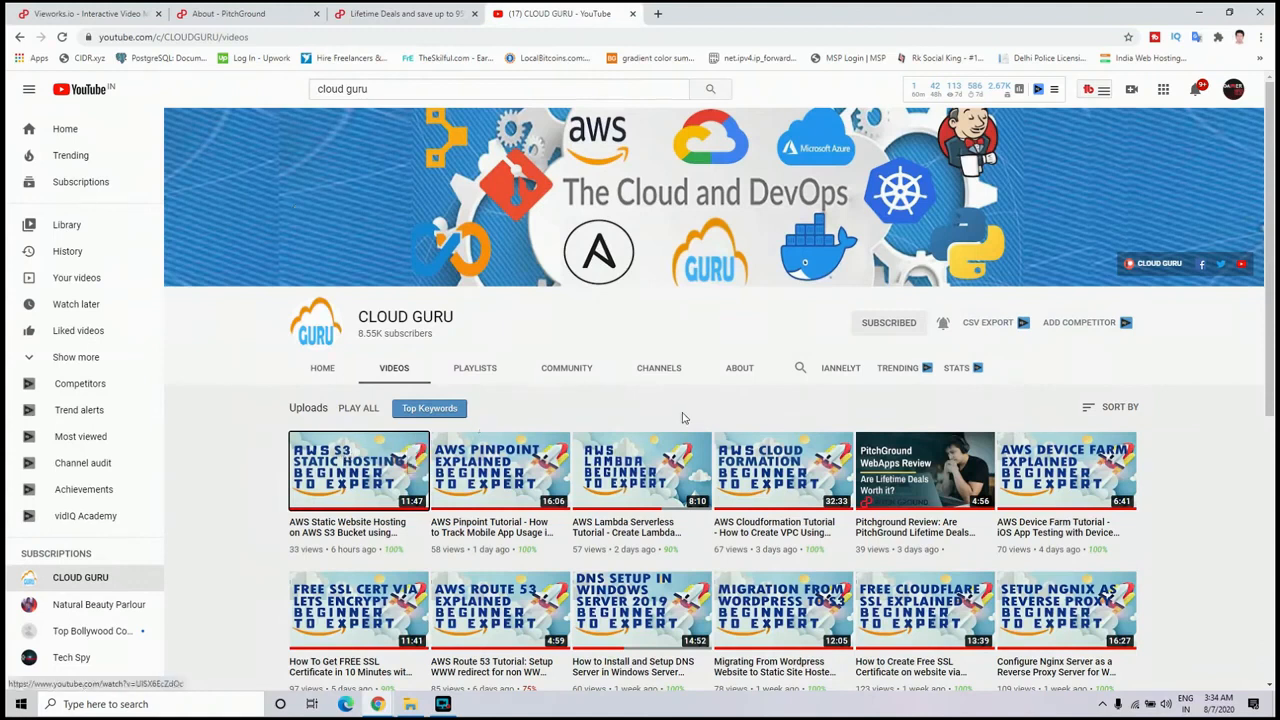
mouse_move(792, 416)
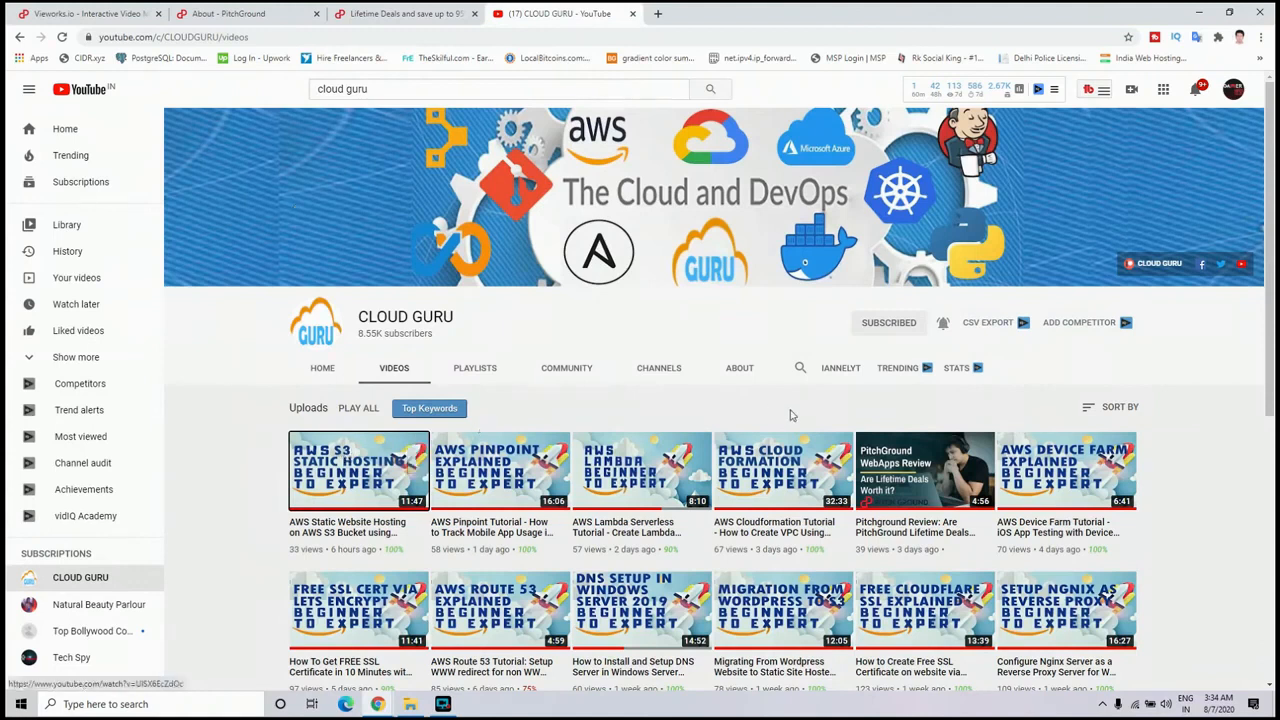
mouse_move(1130, 510)
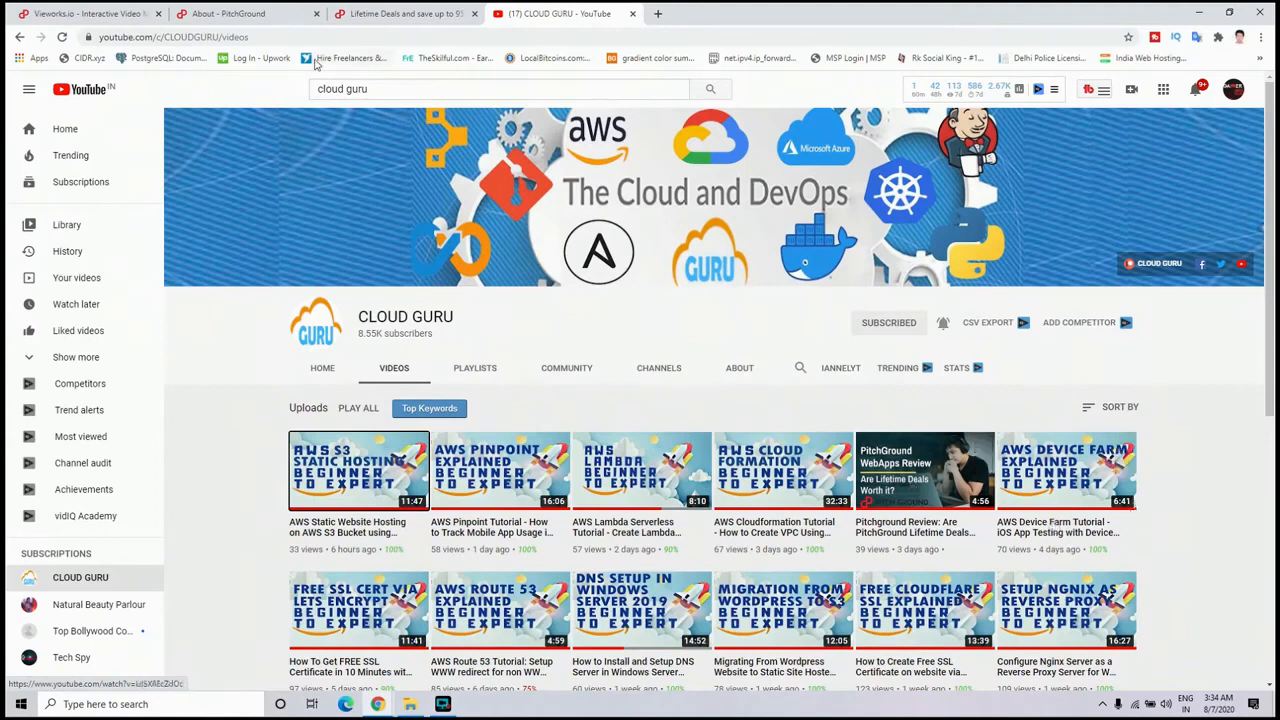
click(84, 12)
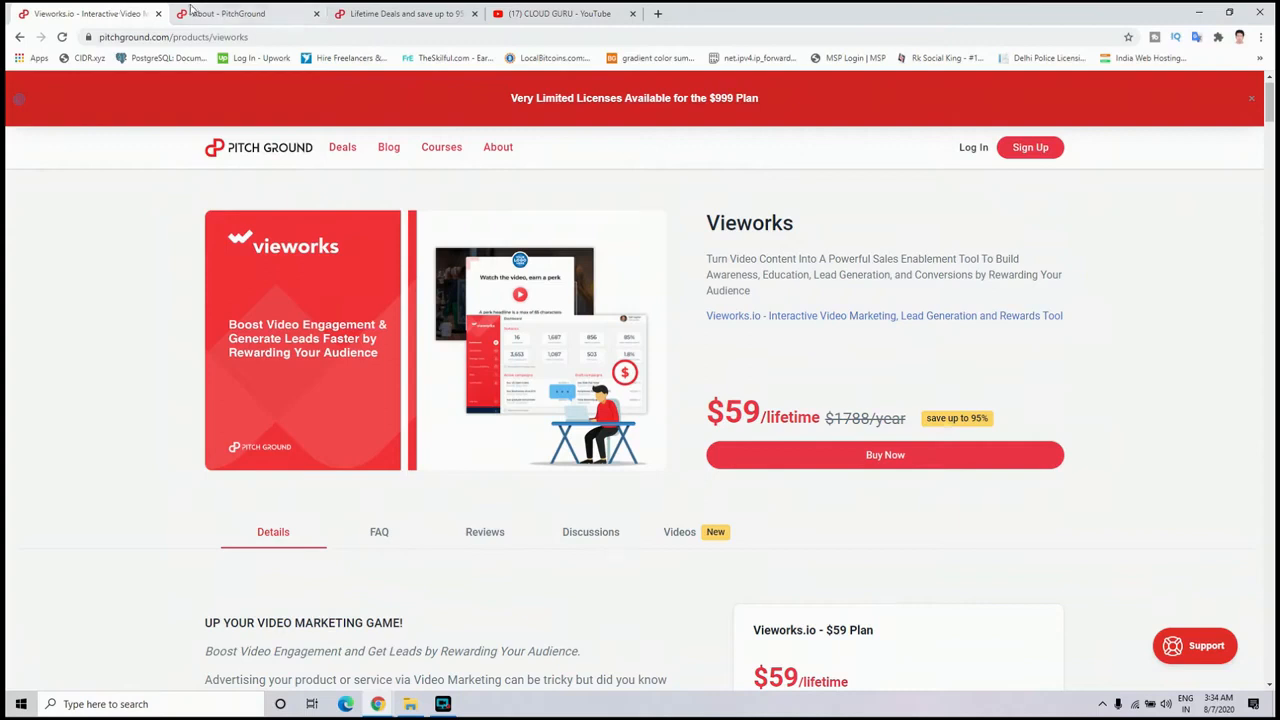
Read down the About PitchGround page, then after another YouTube look show the Lifetime Deals listing led by Dislio
click(496, 148)
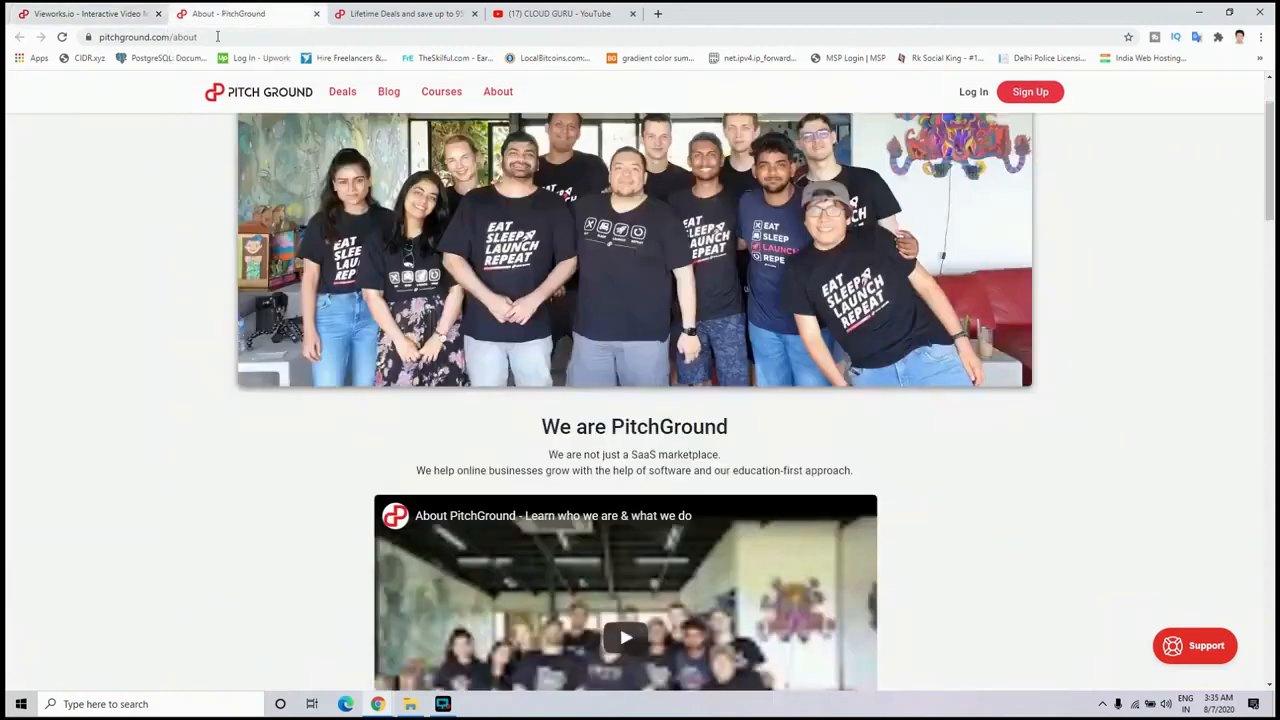
scroll(down, 3)
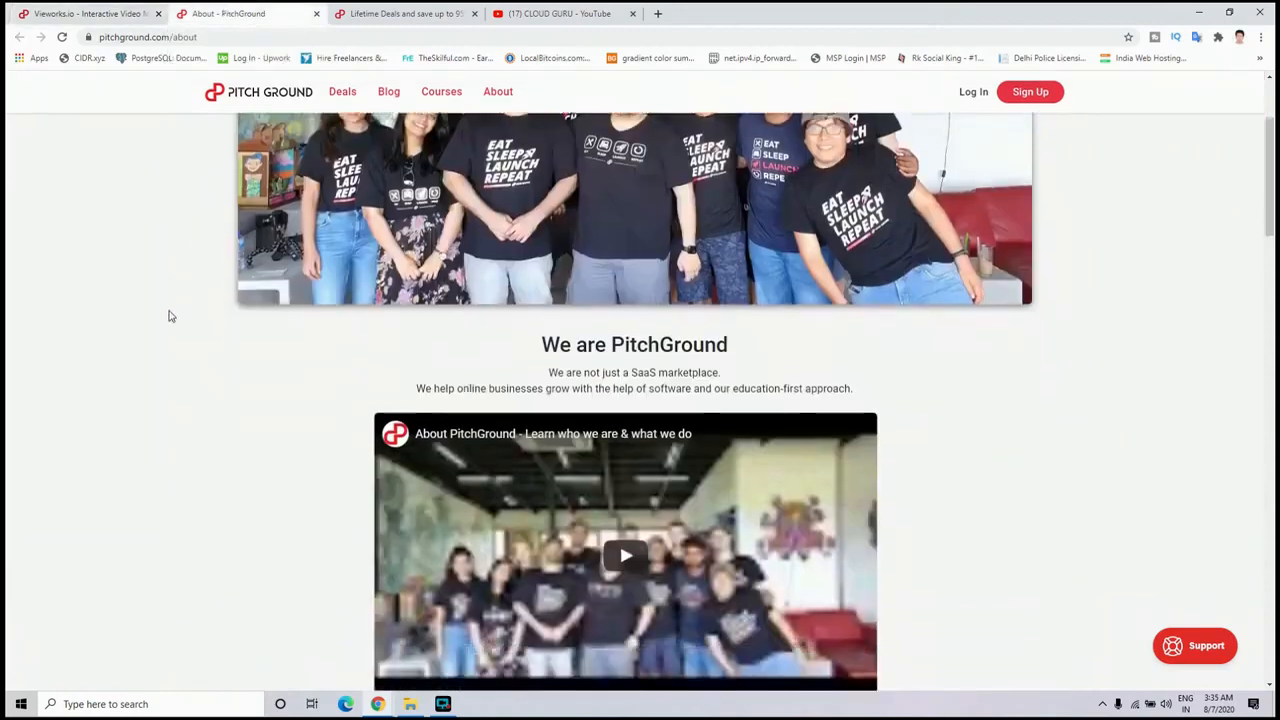
scroll(down, 3)
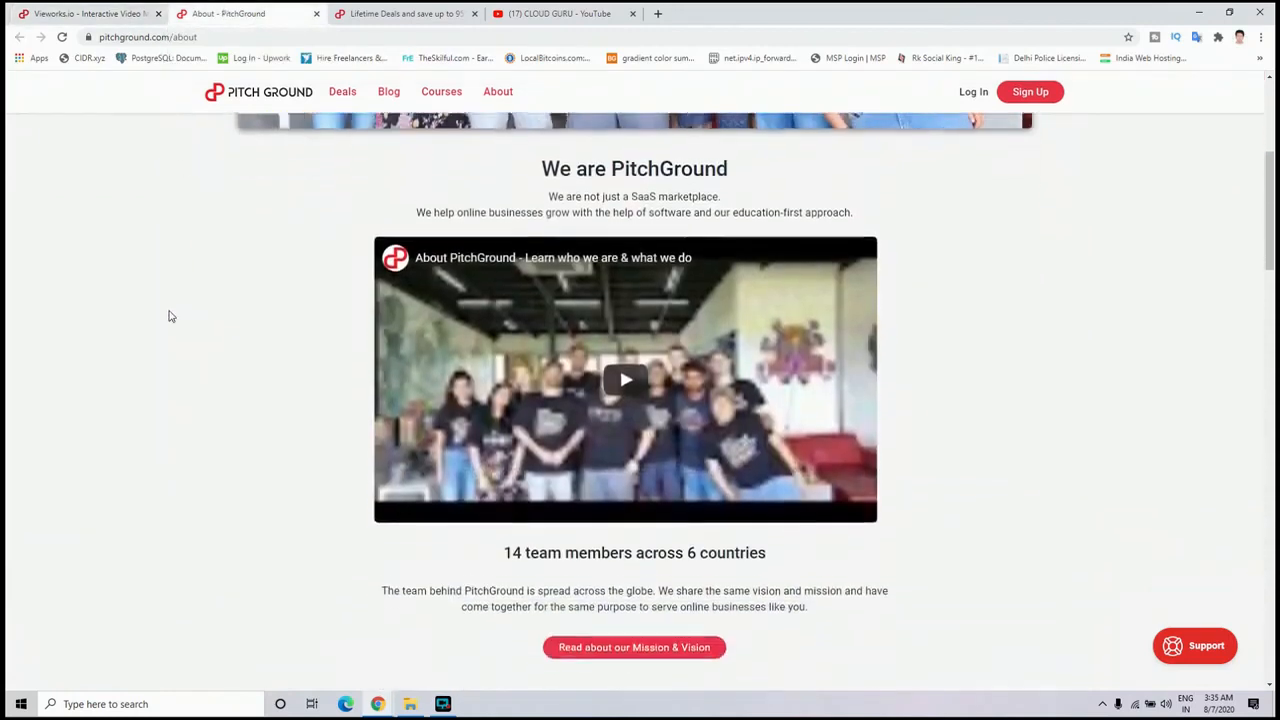
scroll(down, 3)
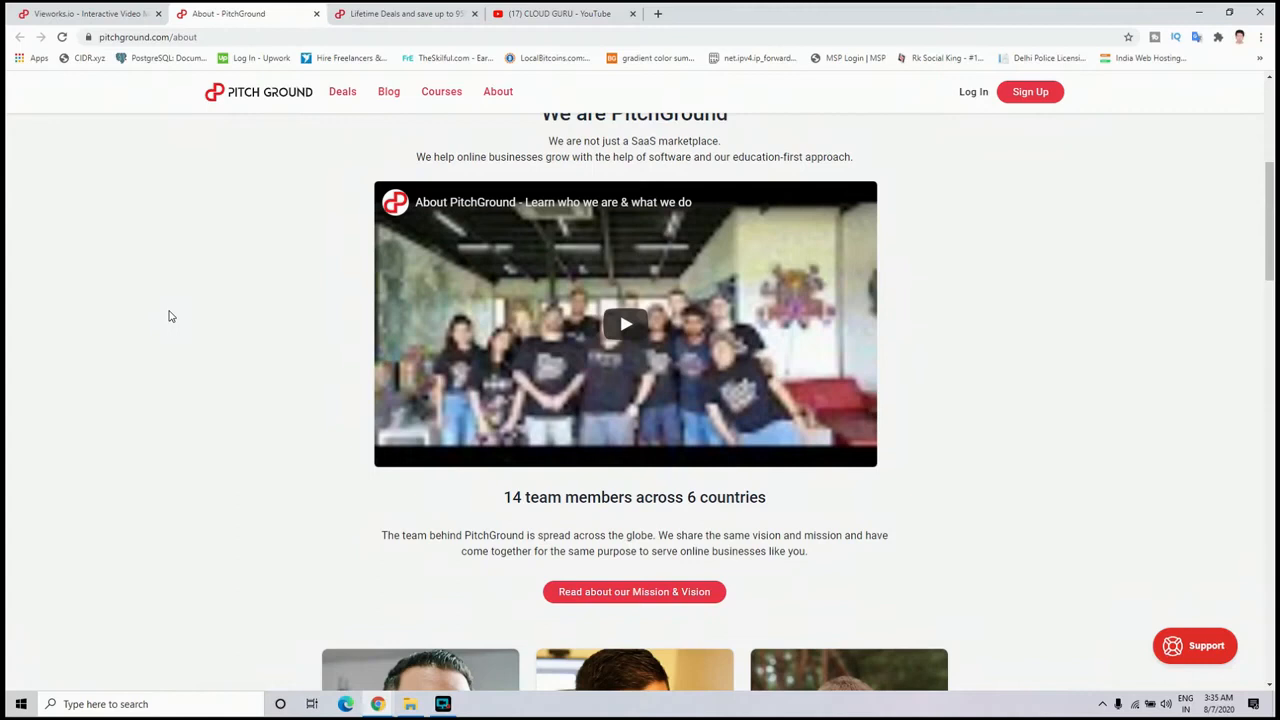
scroll(down, 3)
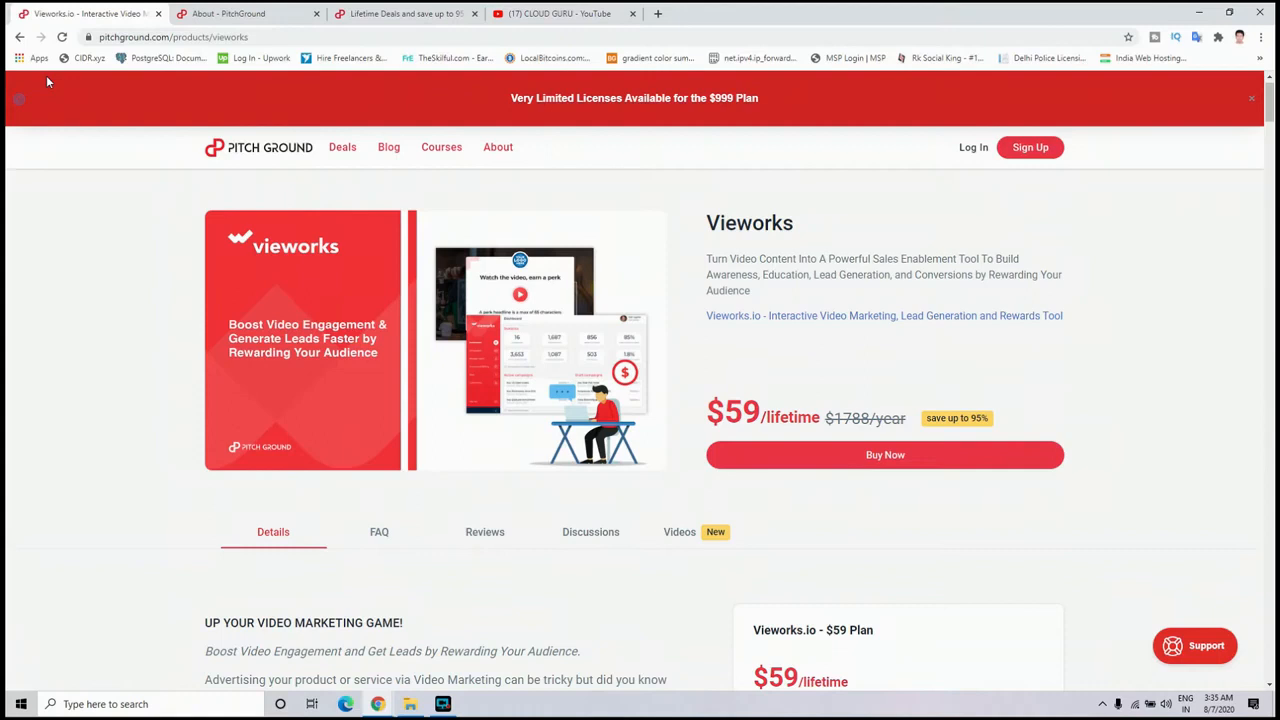
mouse_move(8, 152)
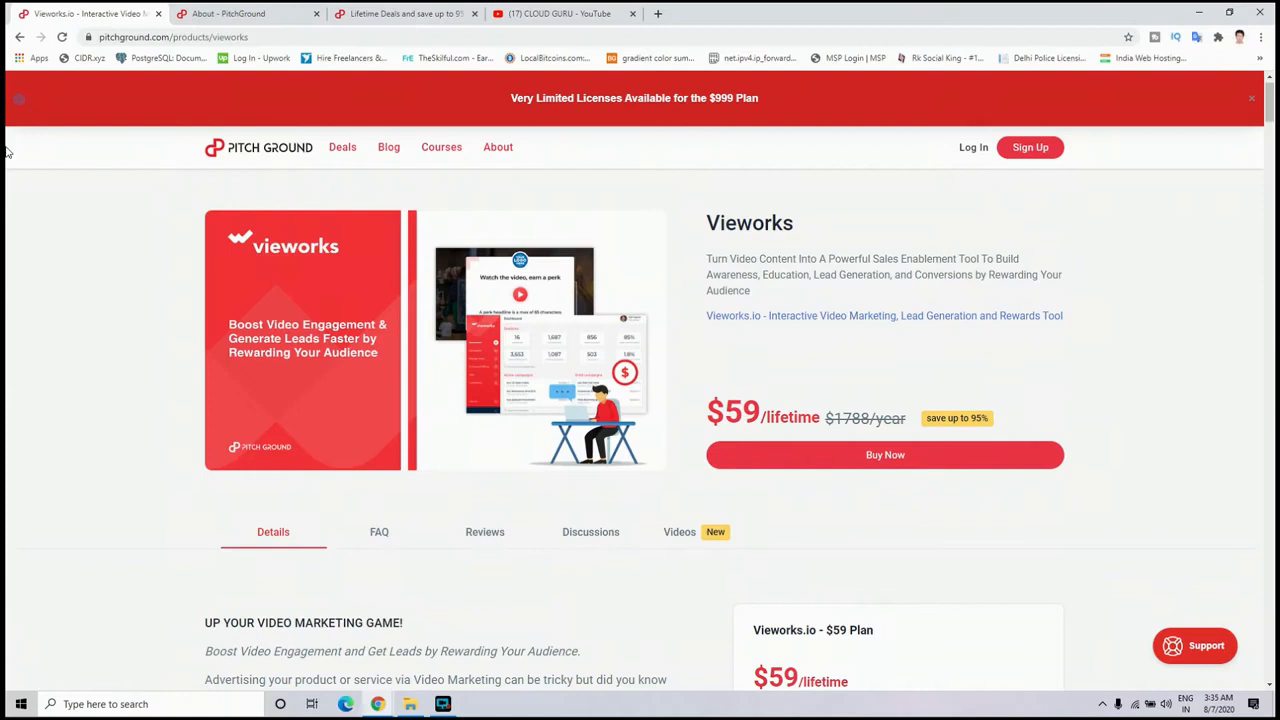
scroll(down, 3)
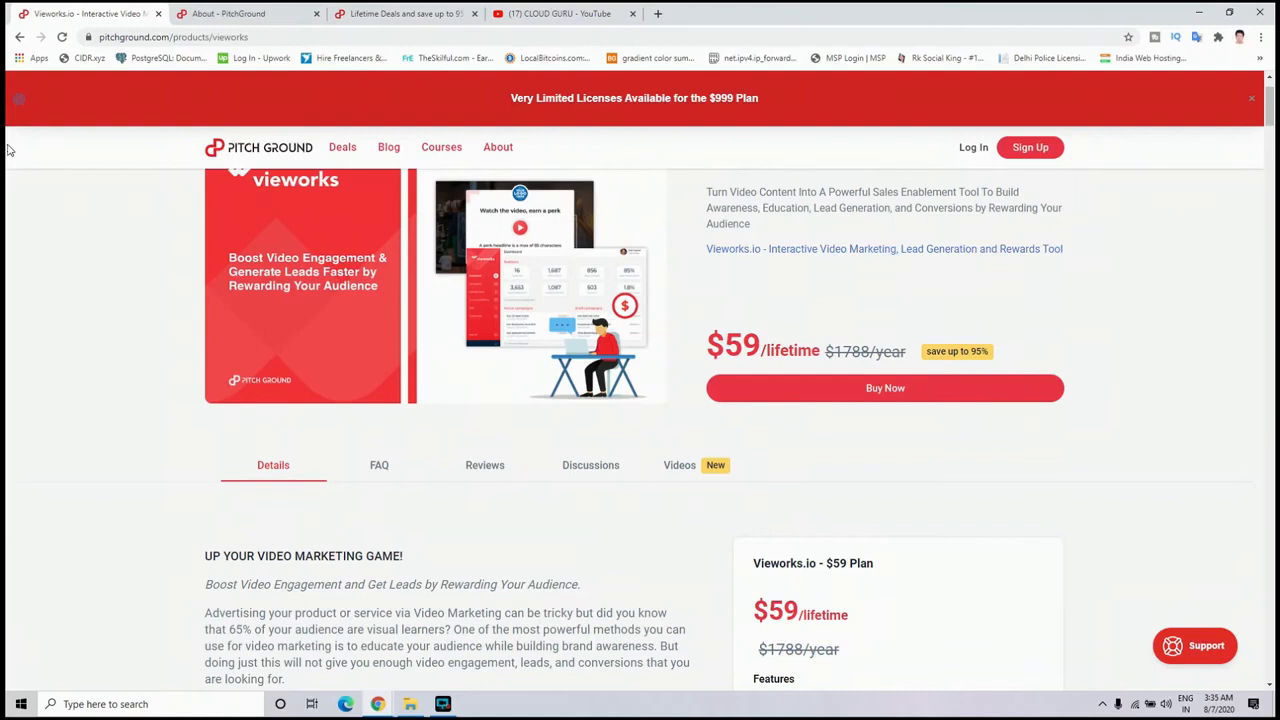
click(560, 12)
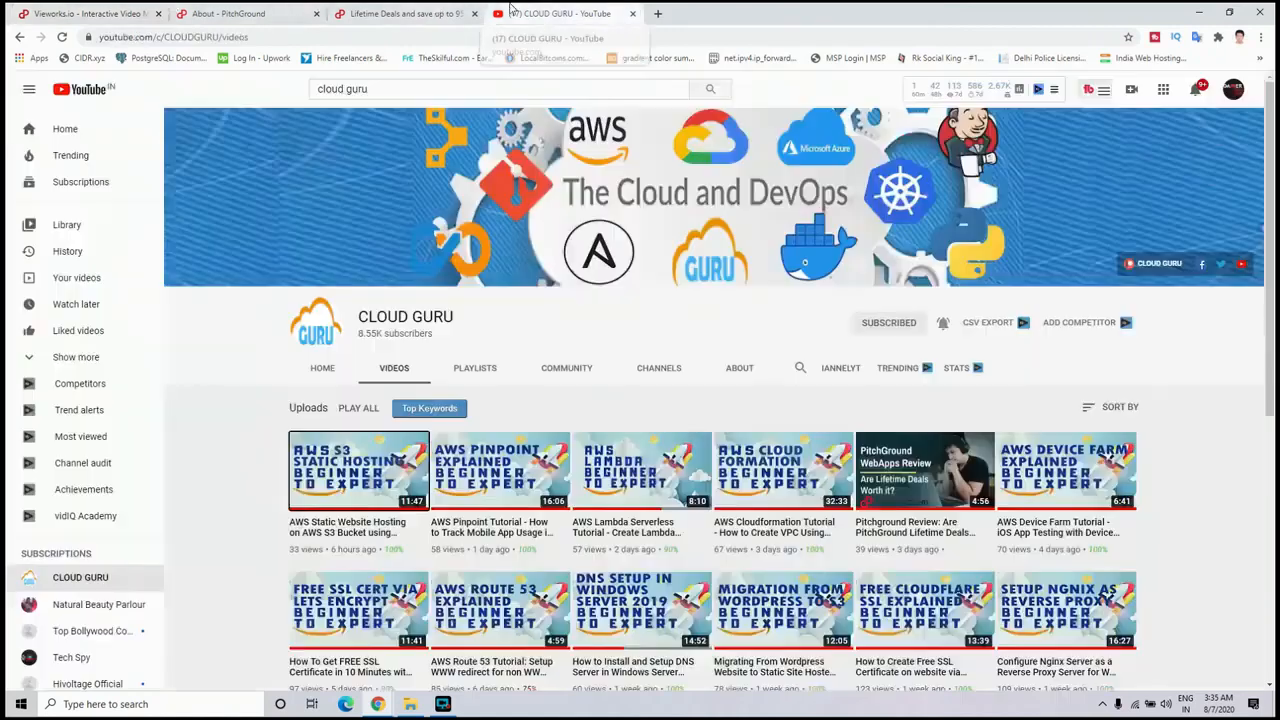
mouse_move(896, 398)
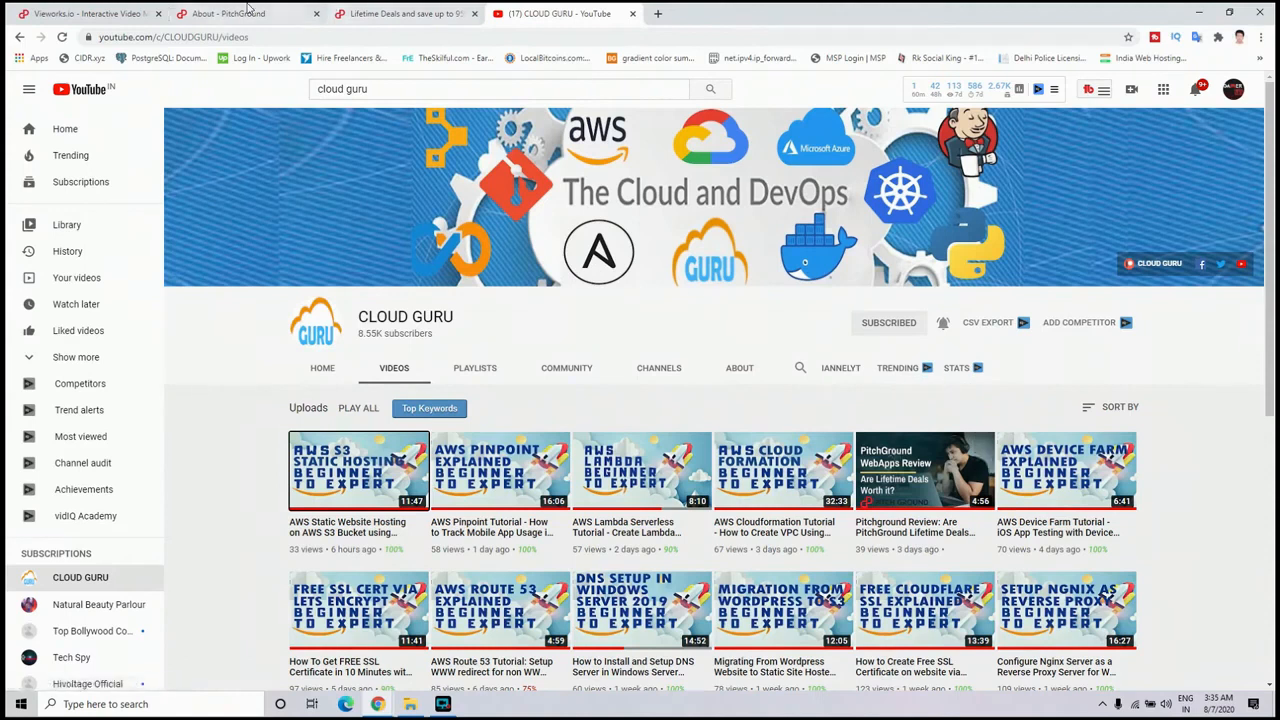
click(240, 12)
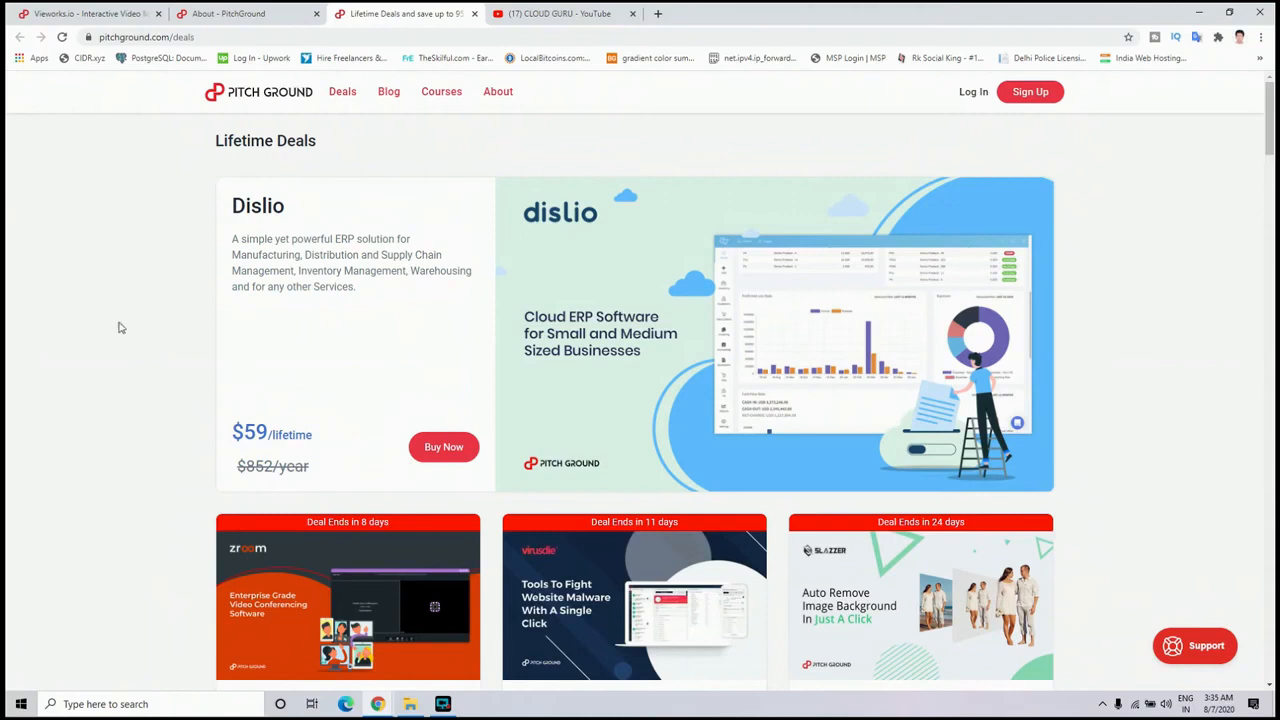
scroll(down, 3)
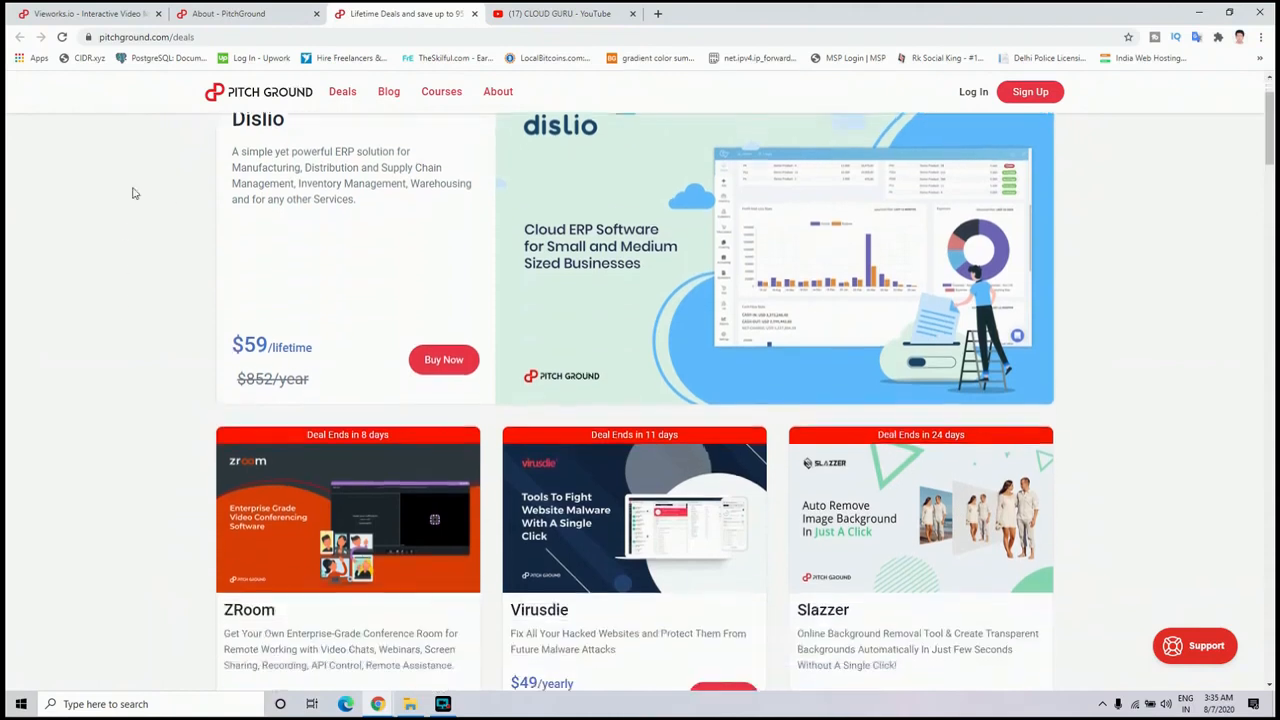
scroll(down, 3)
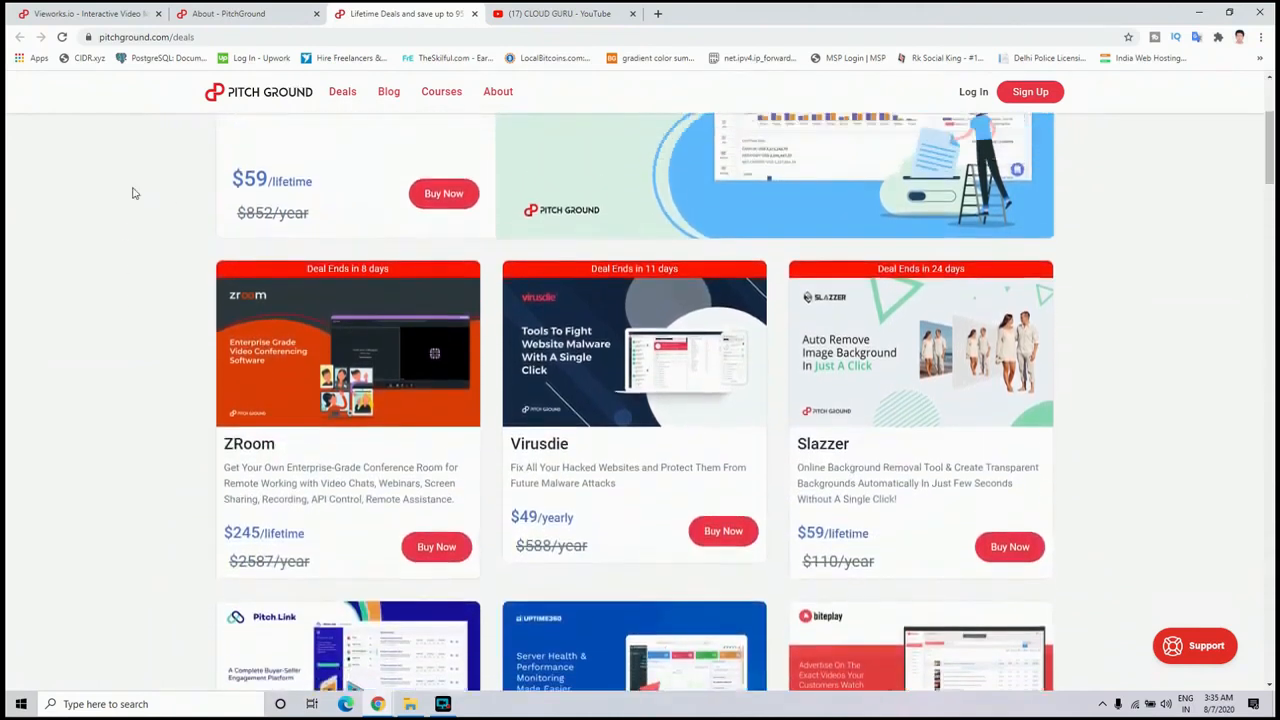
scroll(up, 3)
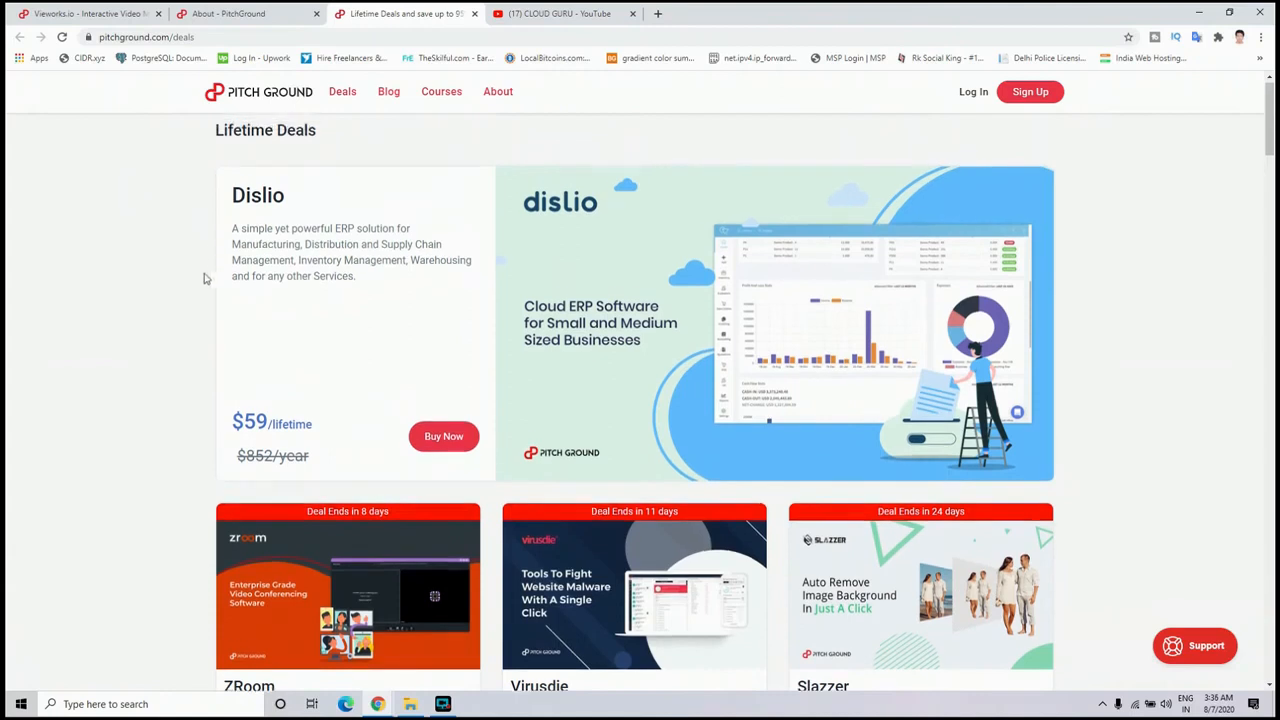
scroll(down, 3)
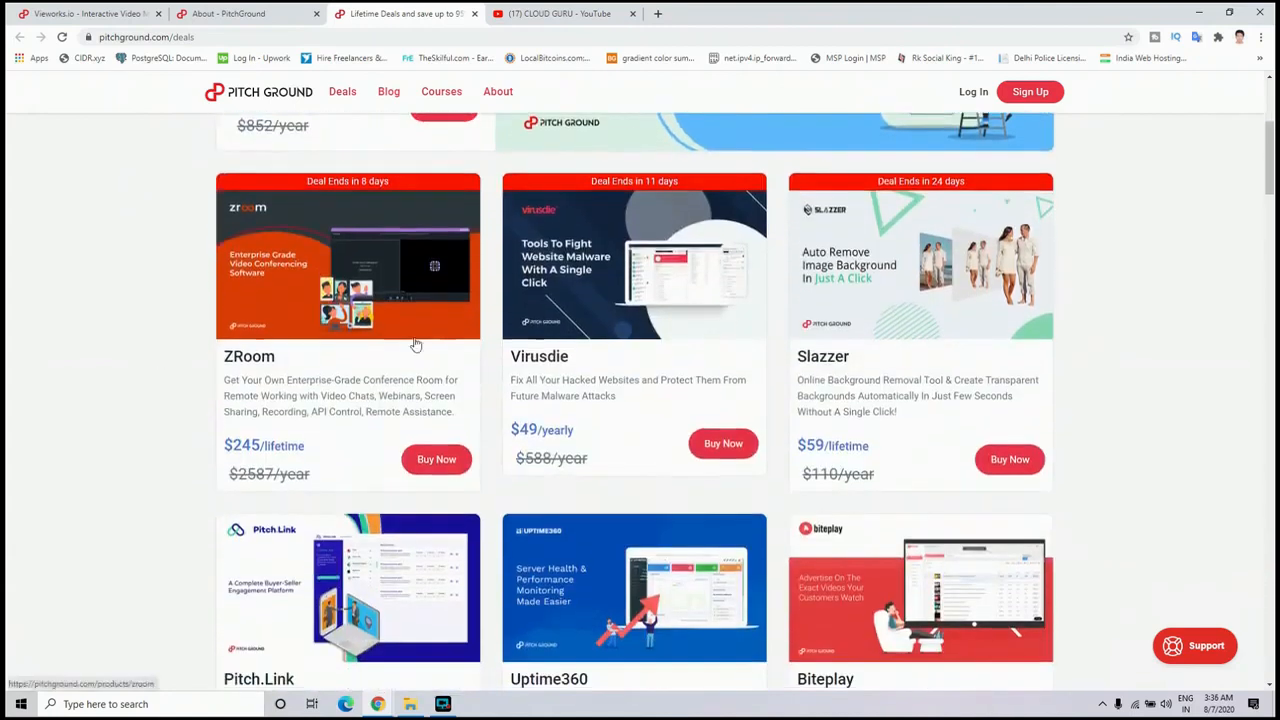
mouse_move(88, 380)
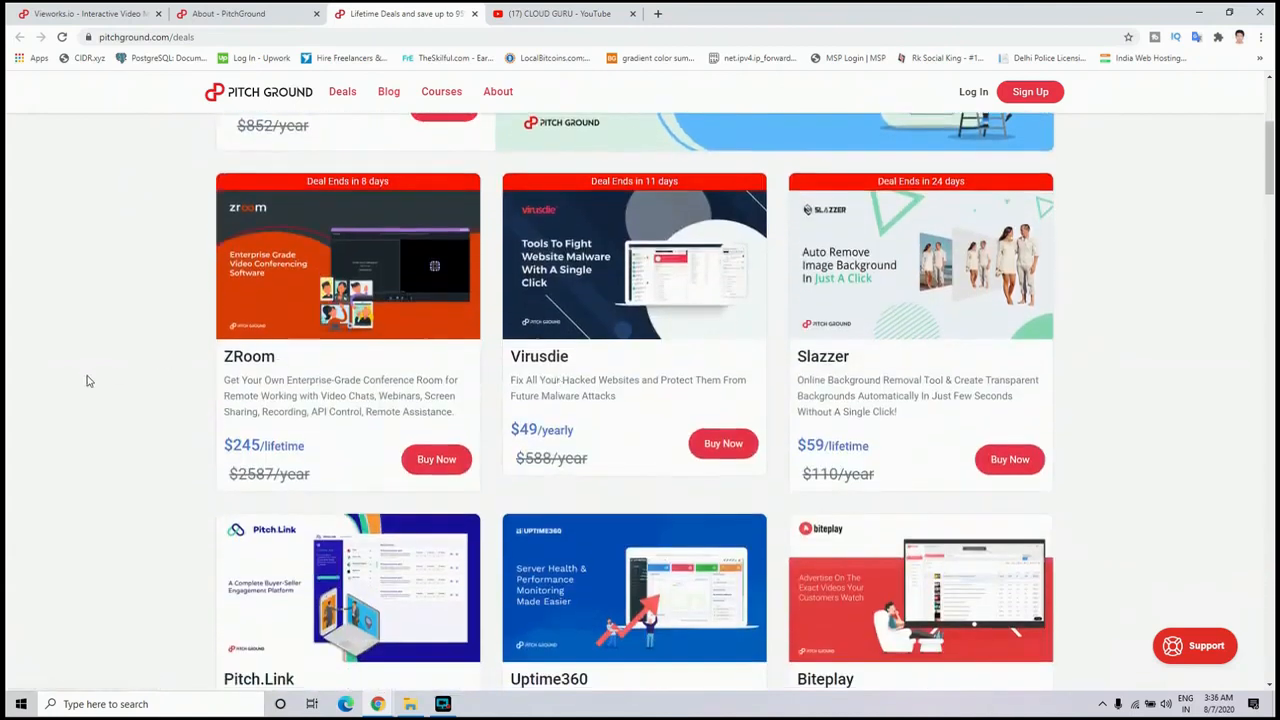
scroll(down, 3)
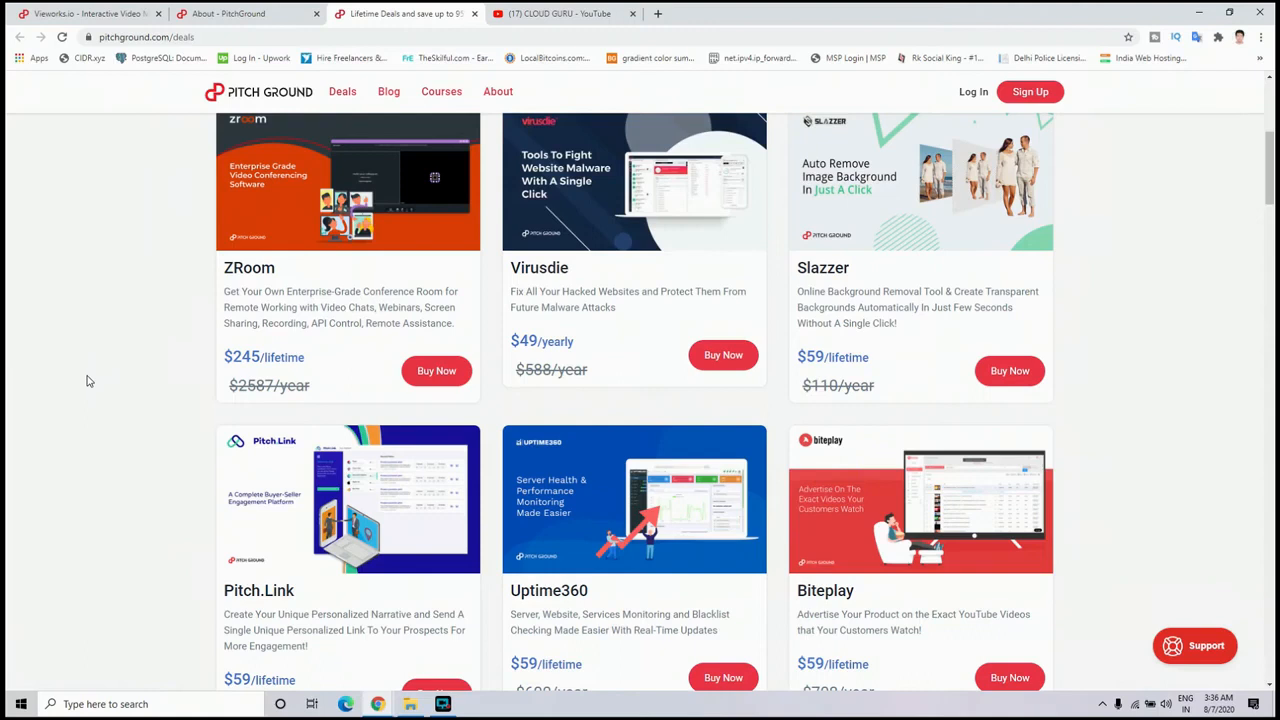
scroll(up, 3)
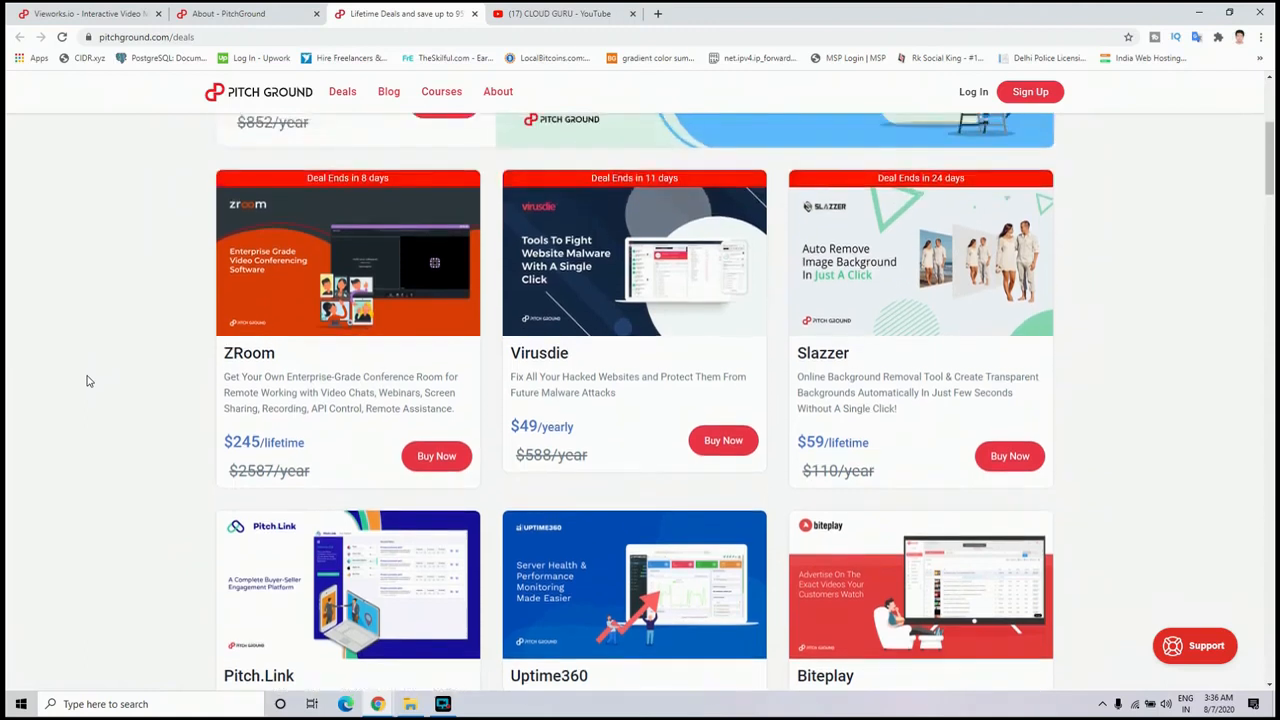
scroll(up, 3)
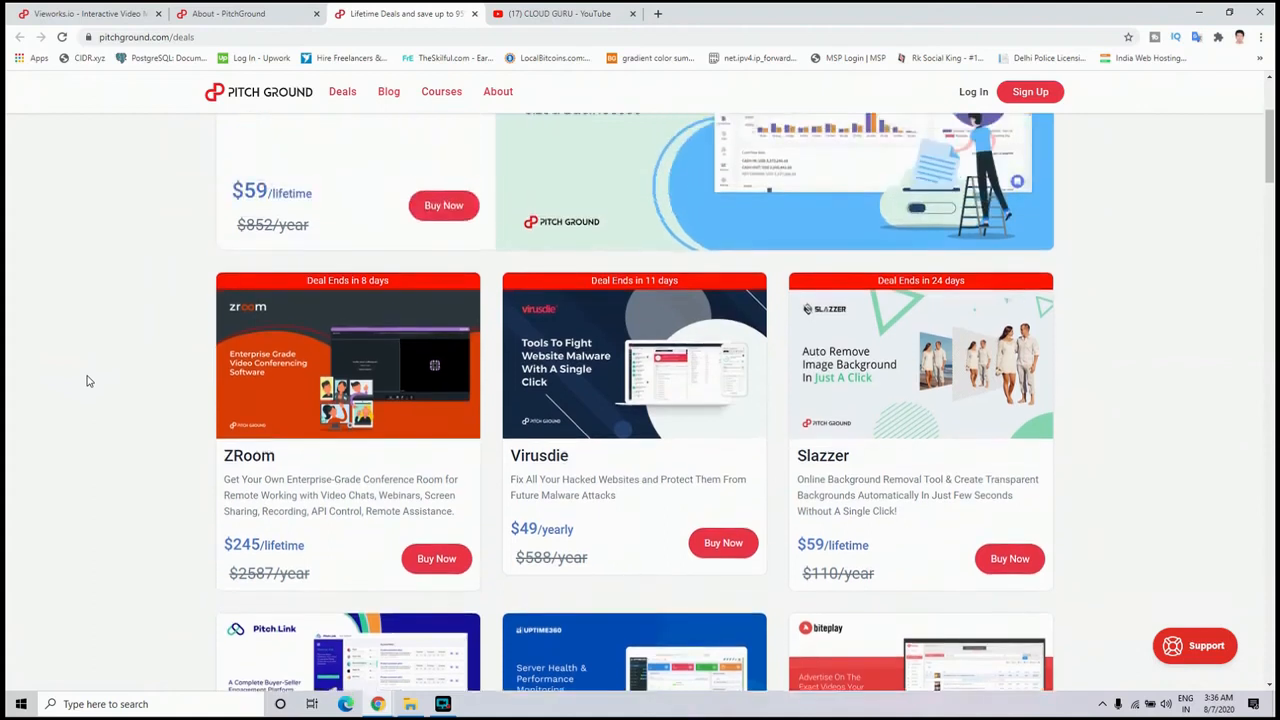
scroll(up, 3)
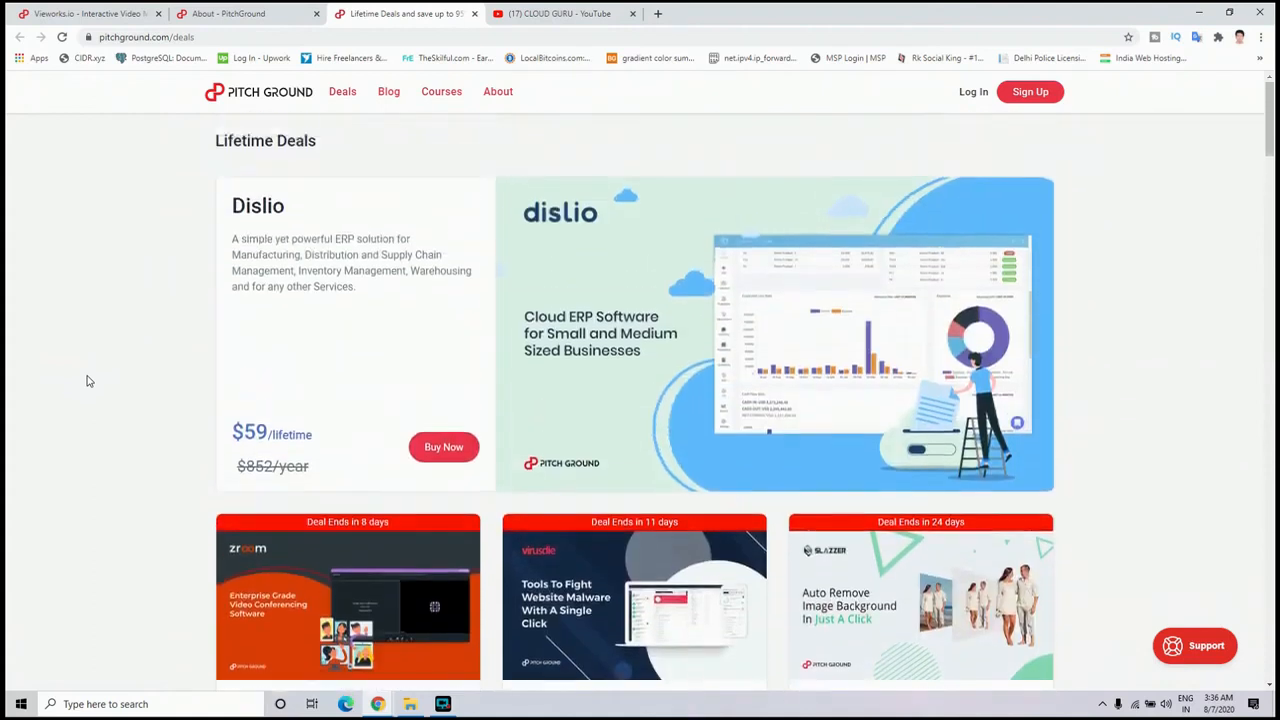
scroll(down, 3)
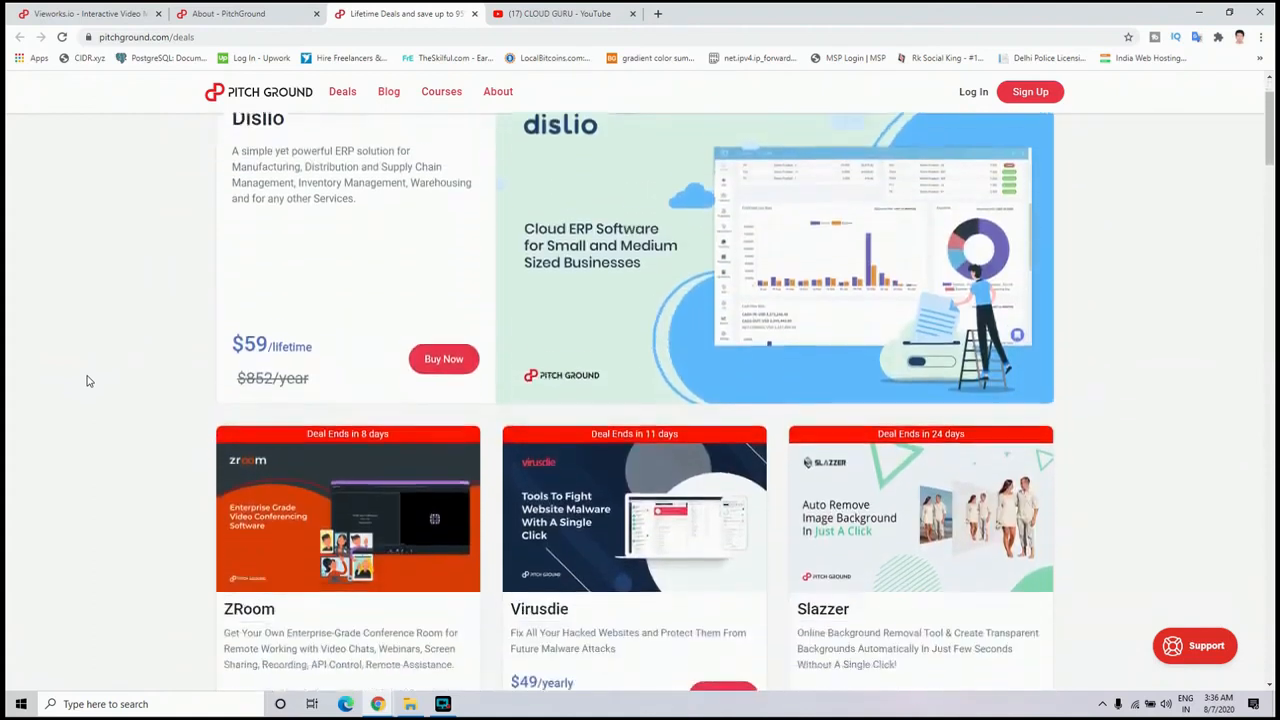
scroll(down, 3)
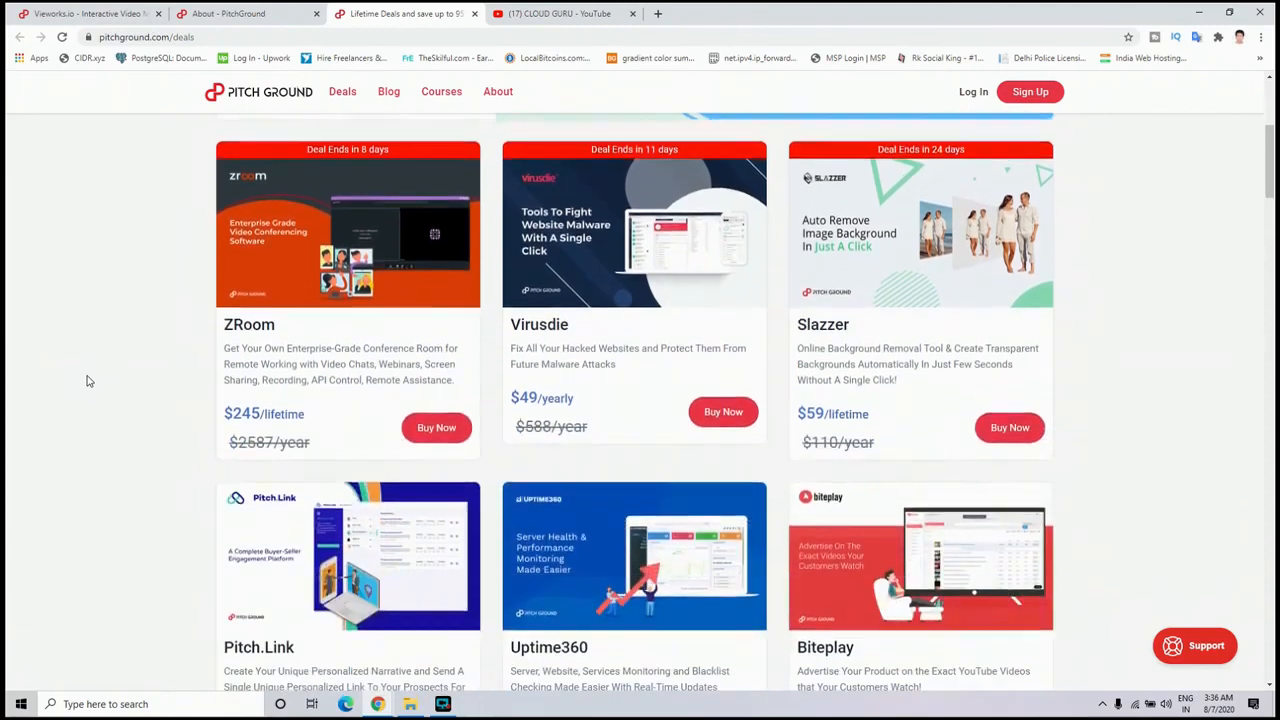
scroll(down, 3)
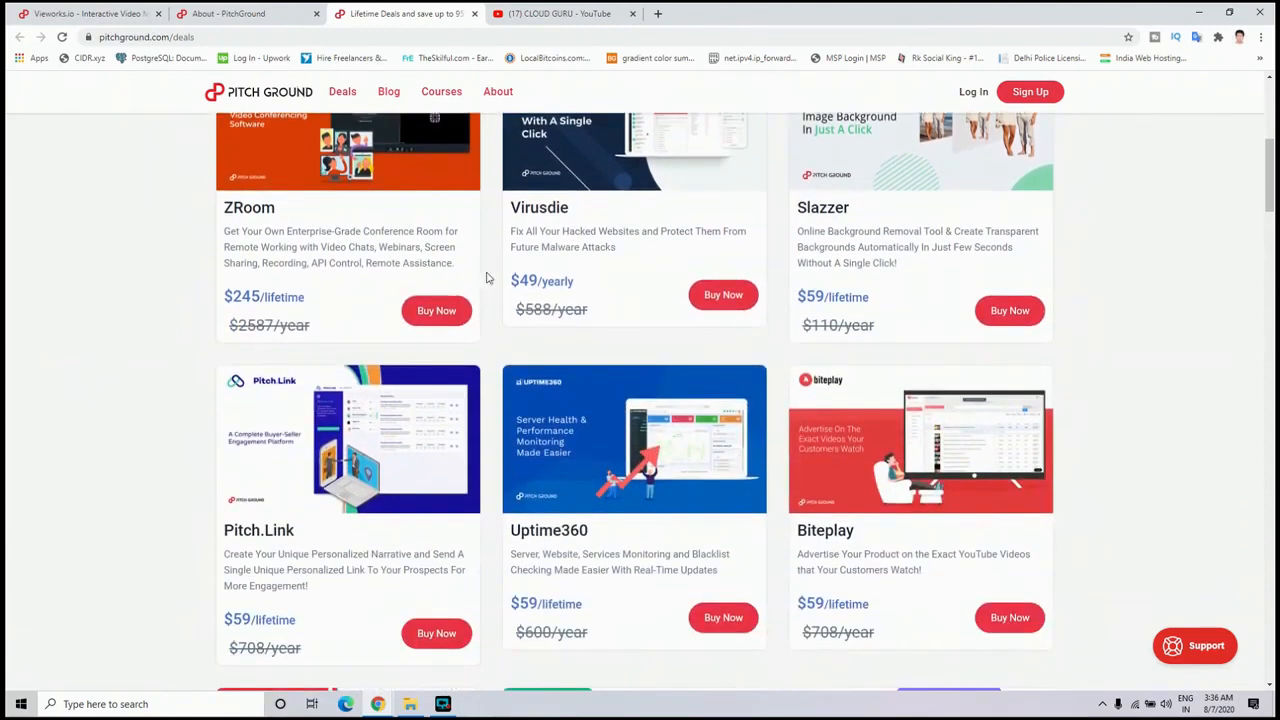
mouse_move(356, 536)
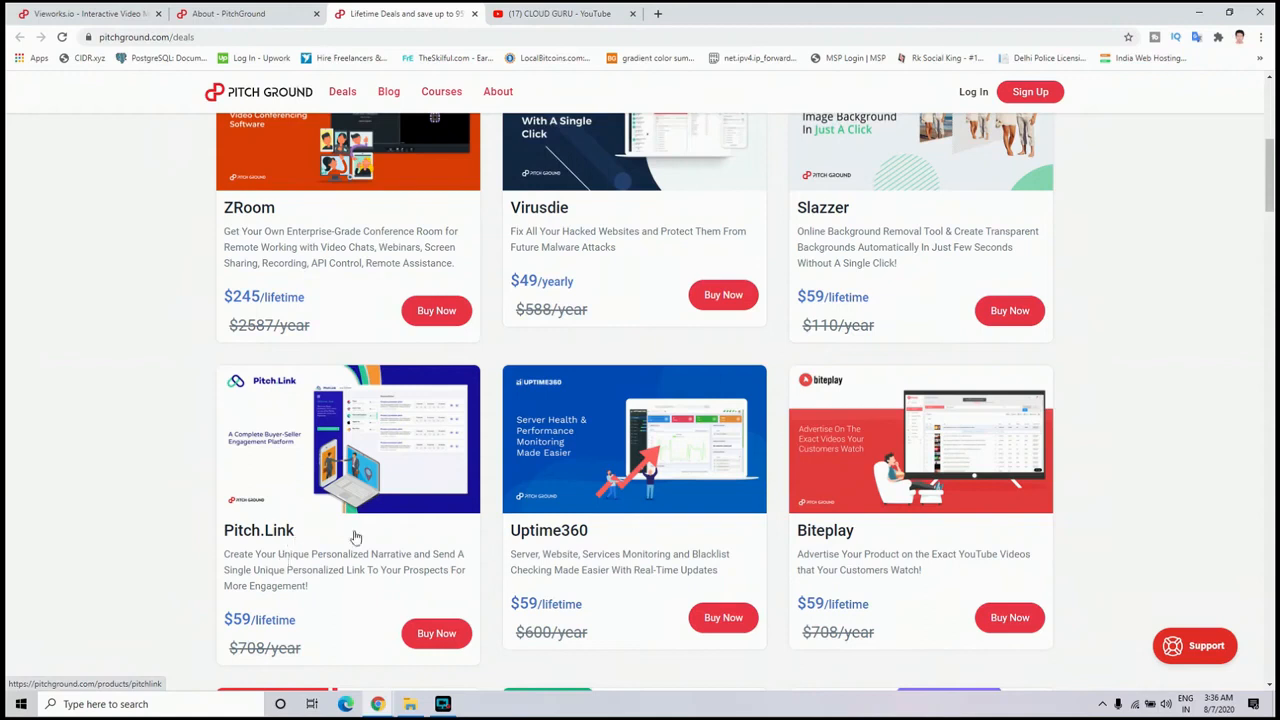
mouse_move(710, 438)
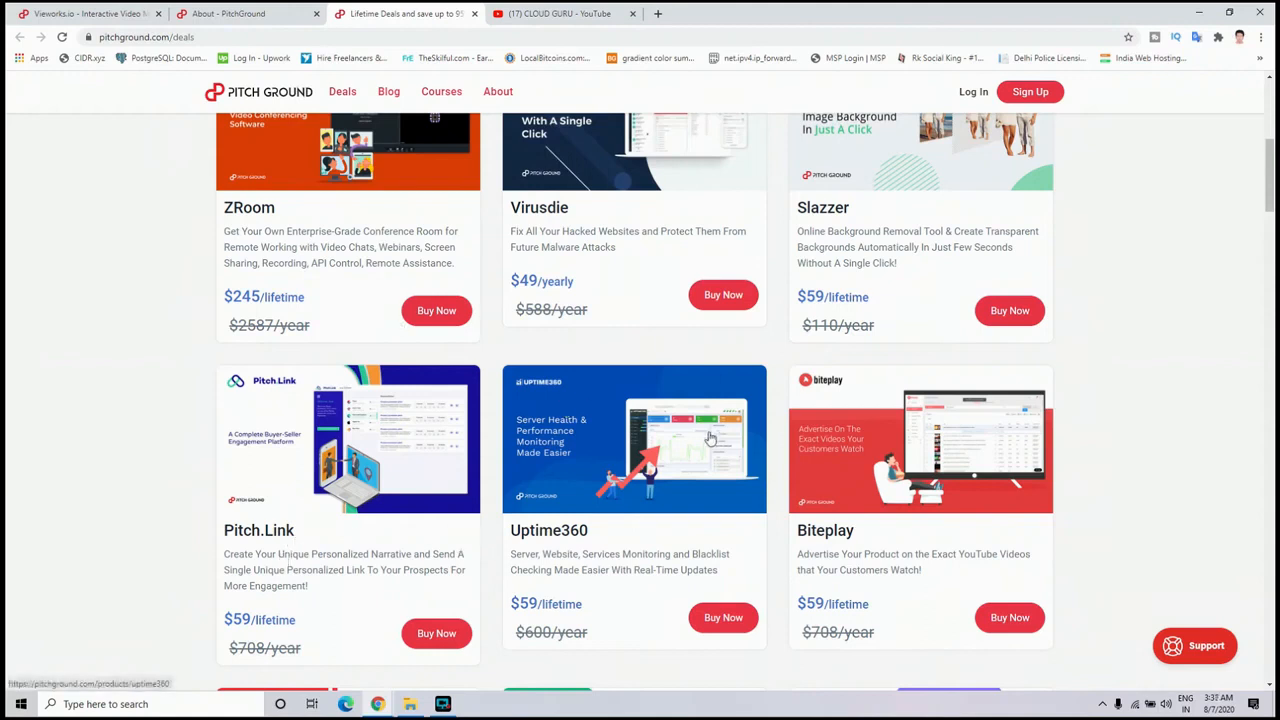
mouse_move(668, 530)
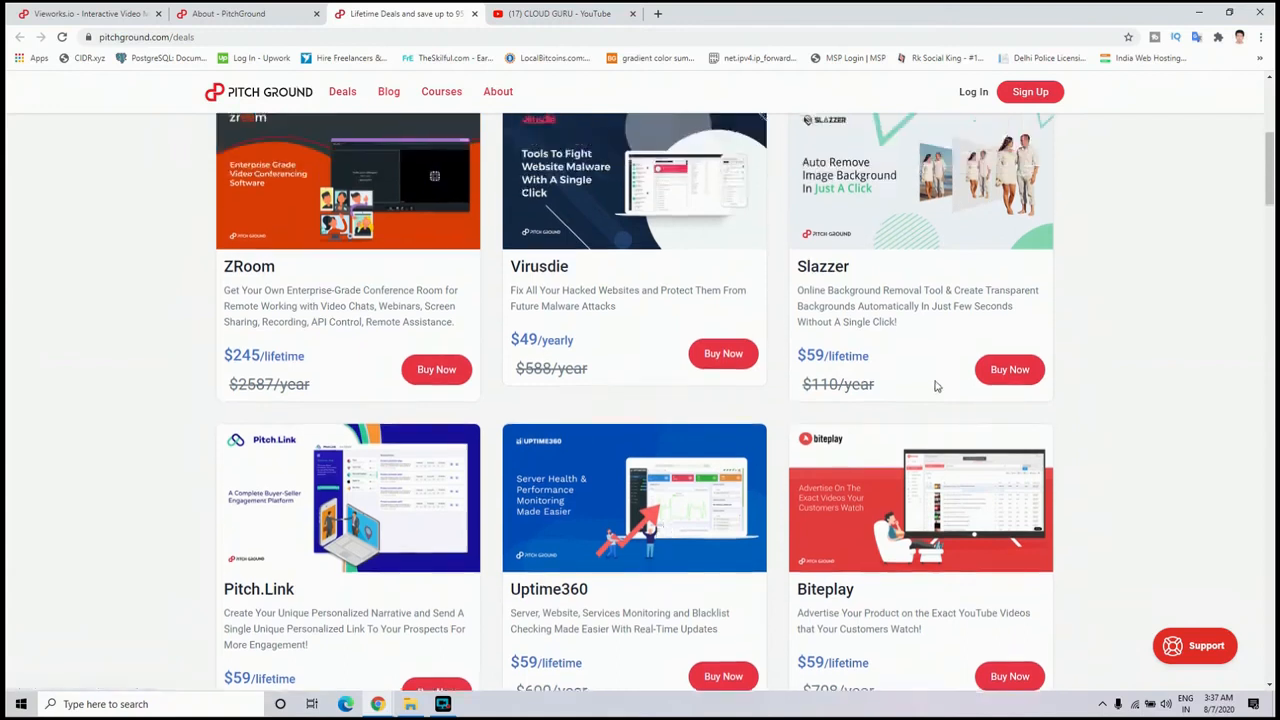
scroll(up, 3)
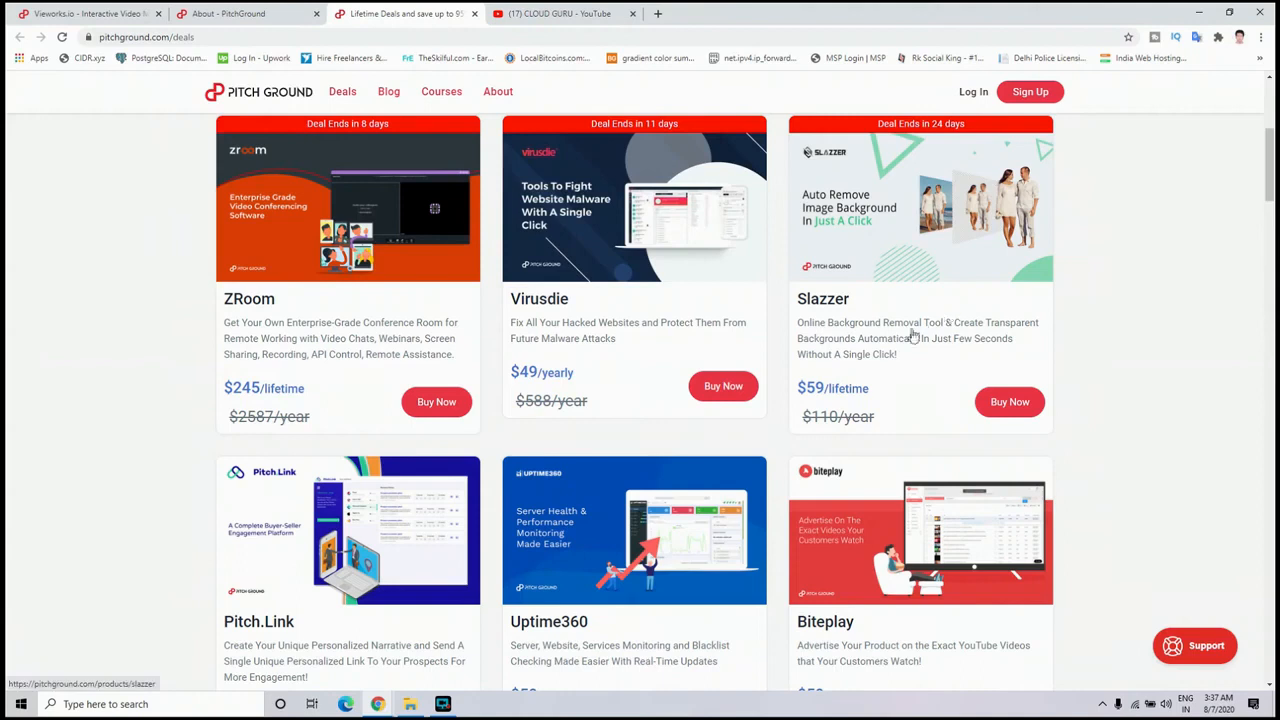
mouse_move(876, 328)
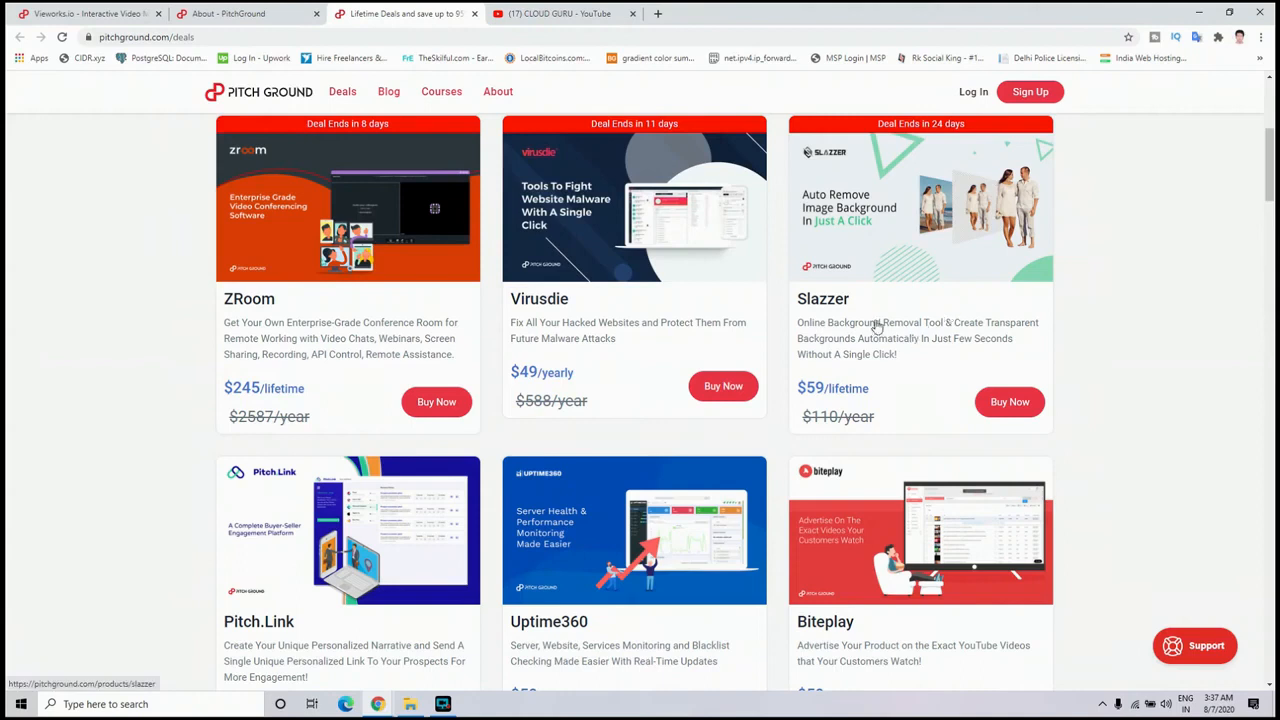
mouse_move(1112, 324)
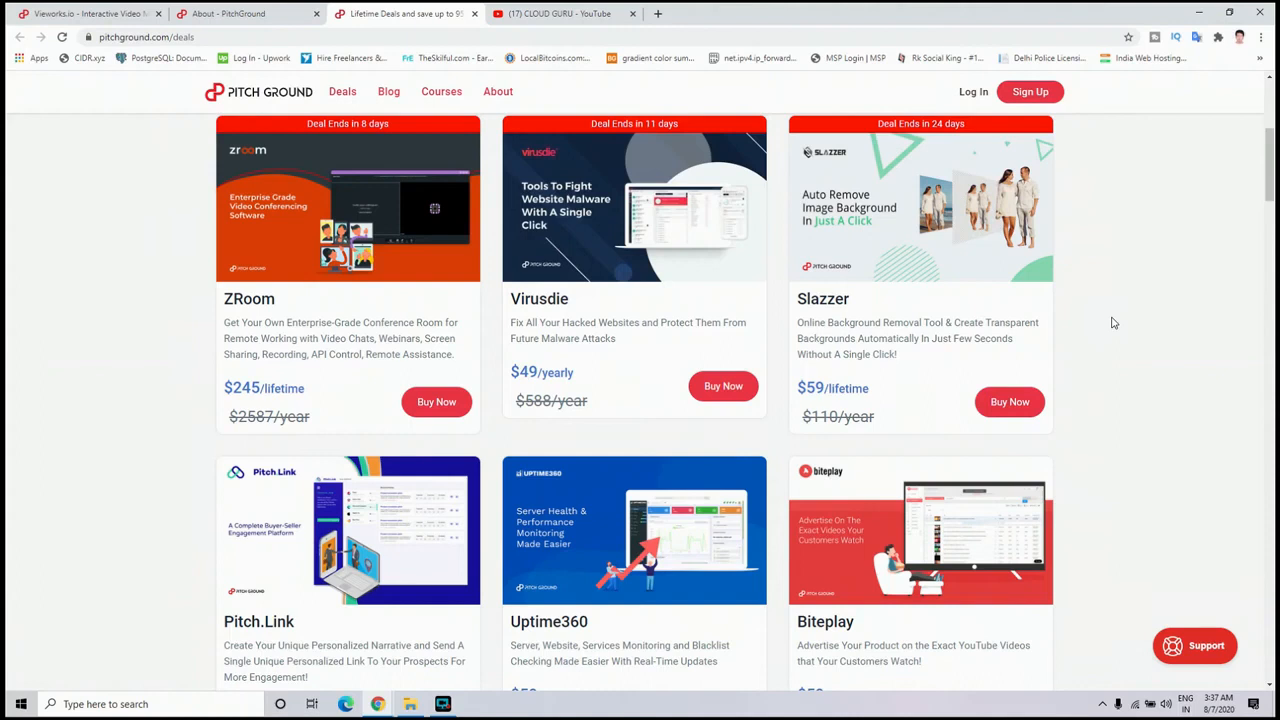
mouse_move(228, 342)
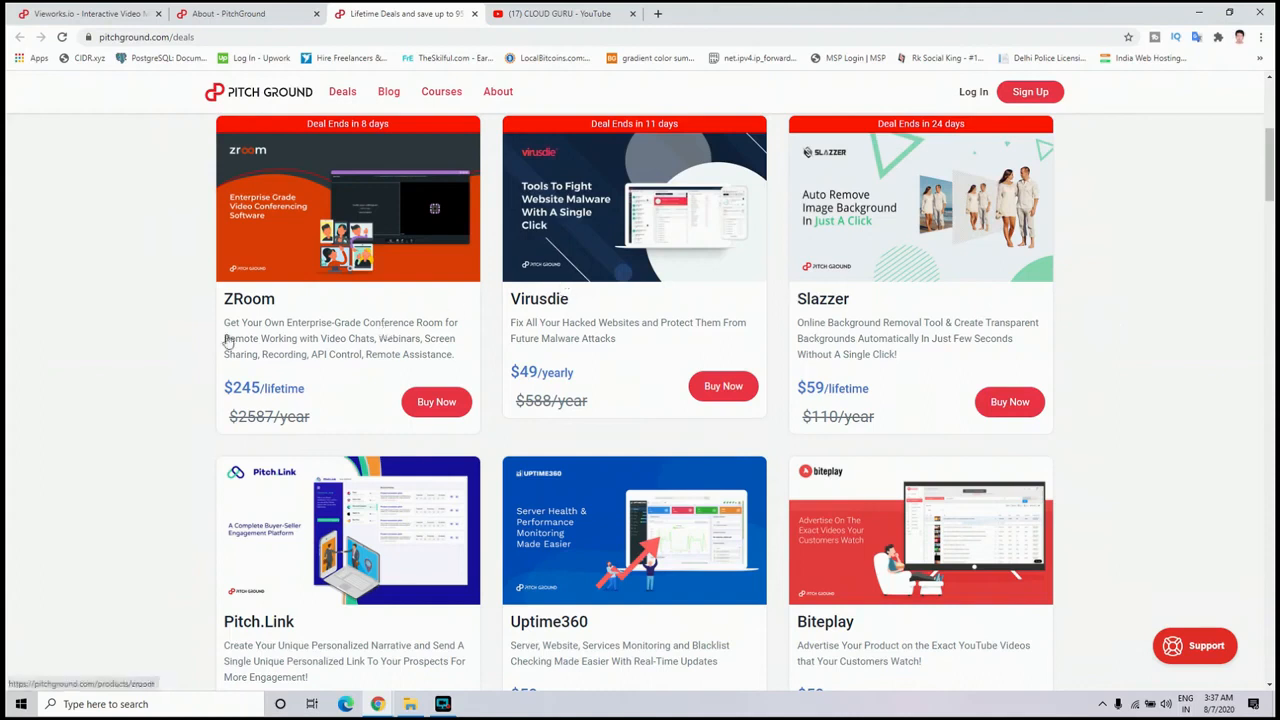
mouse_move(168, 360)
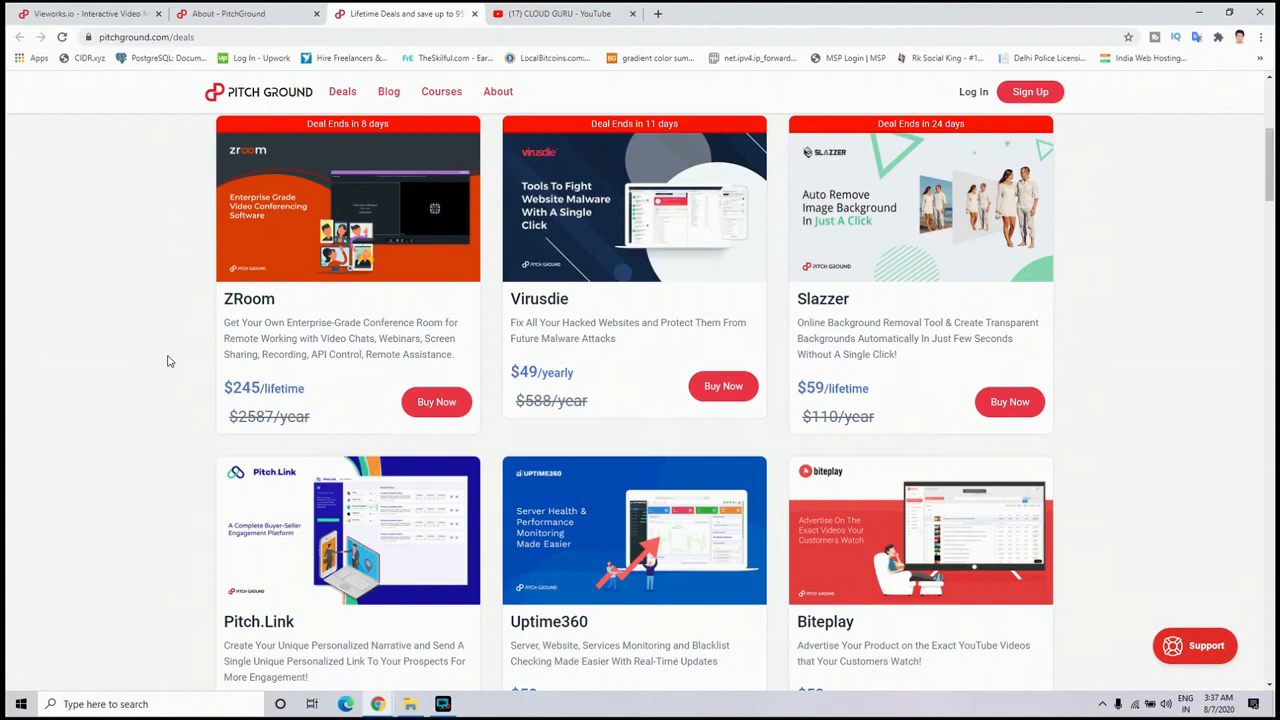
Scroll the Lifetime Deals page down to the Vieworks, IMGHaste and Desky row below Pitch.Link, Uptime360 and Biteplay
scroll(down, 3)
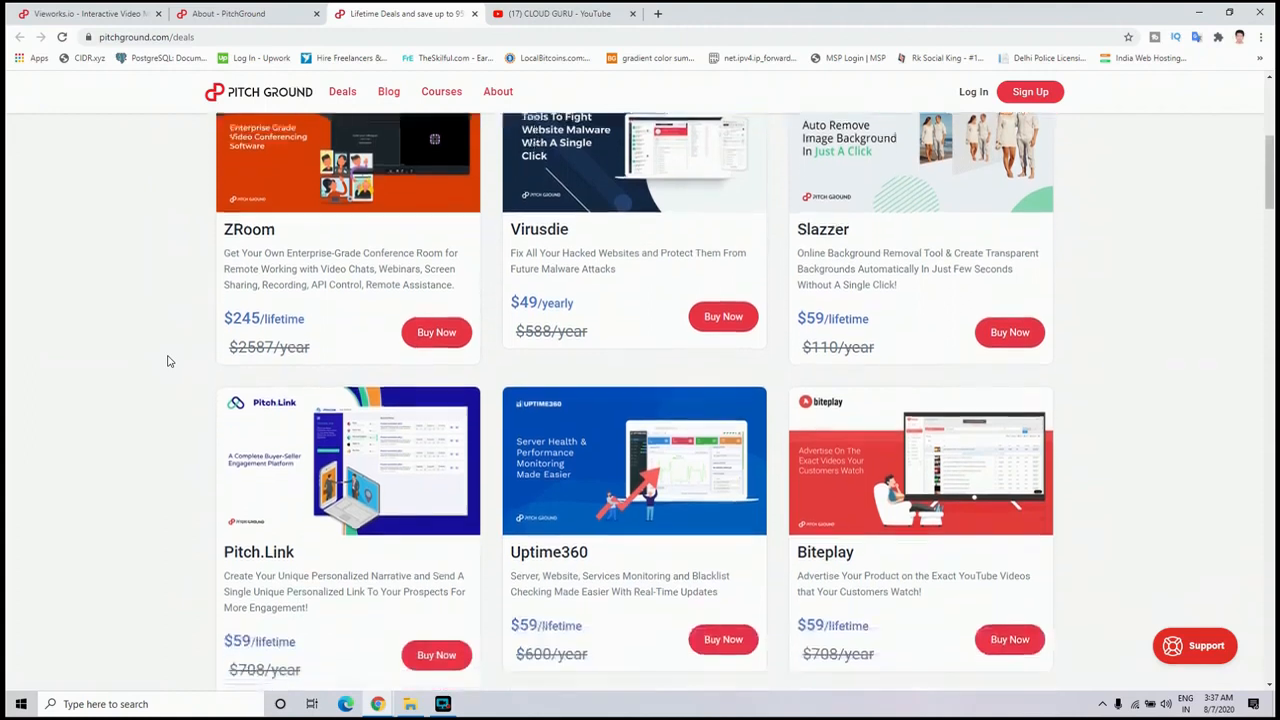
scroll(down, 3)
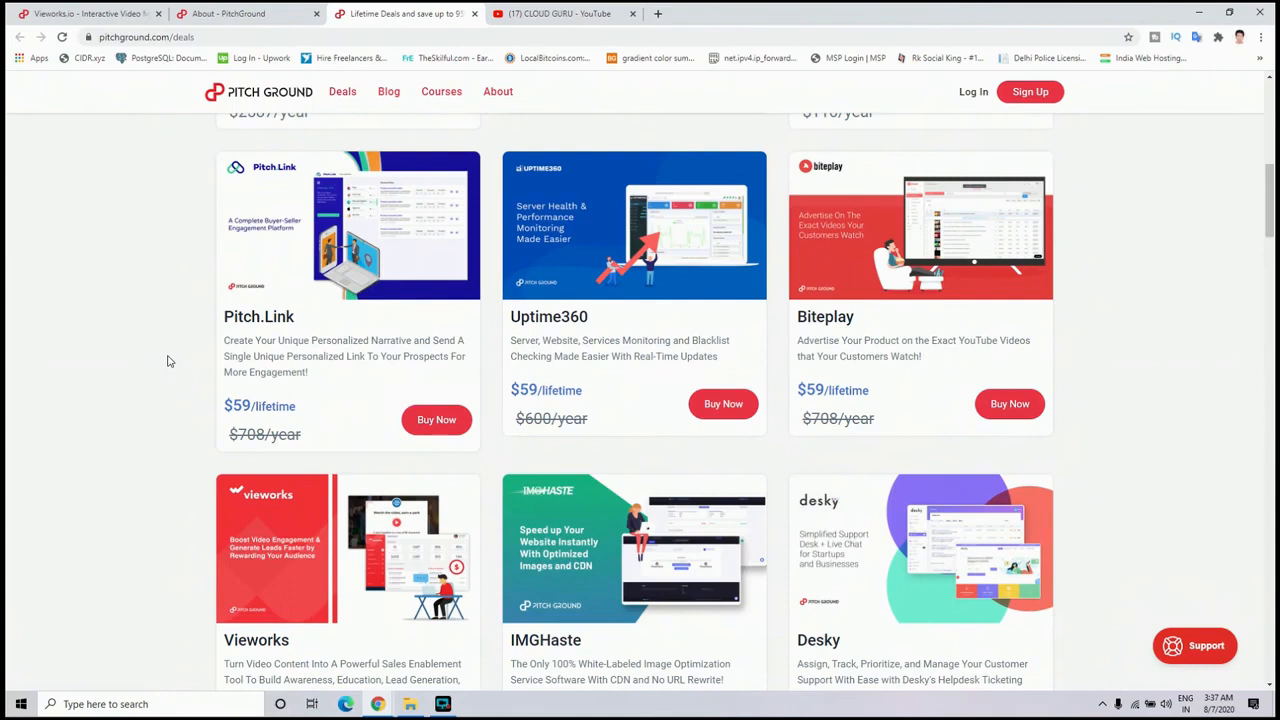
mouse_move(650, 330)
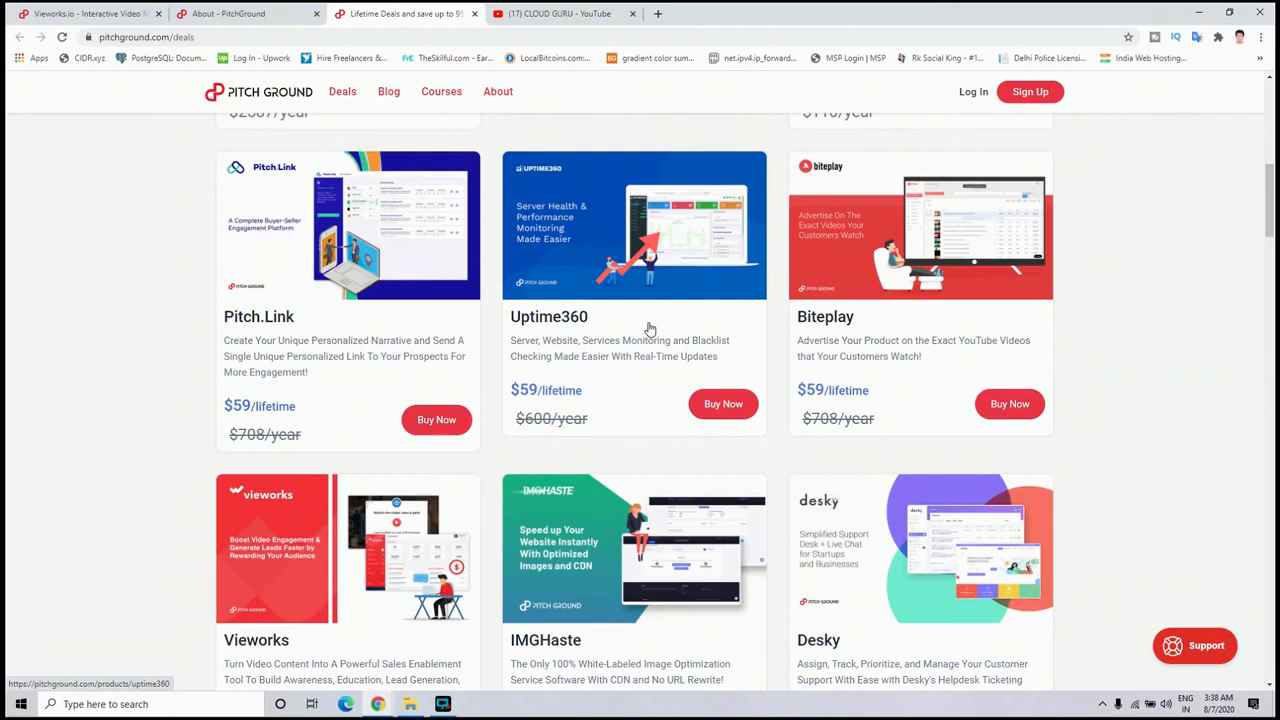
Scroll back up to the Dislio deal at the top, then down slightly to the ZRoom, Virusdie and Slazzer cards
scroll(up, 3)
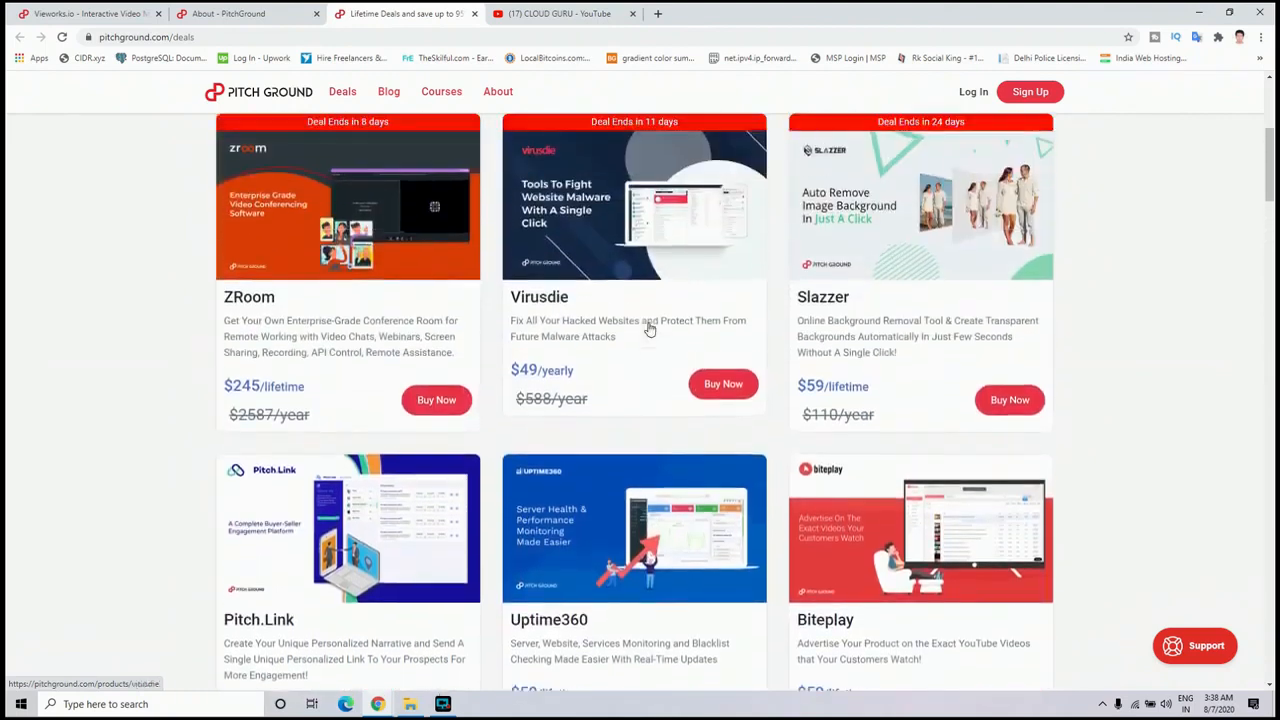
scroll(up, 3)
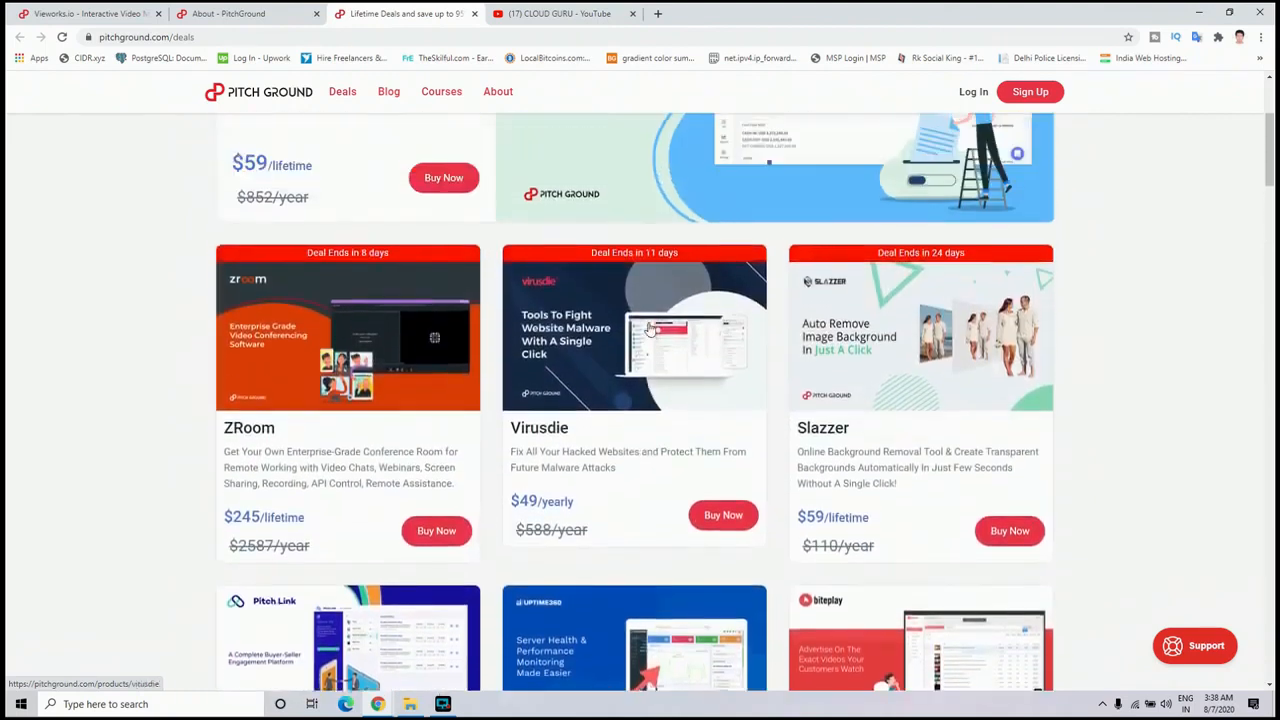
scroll(up, 3)
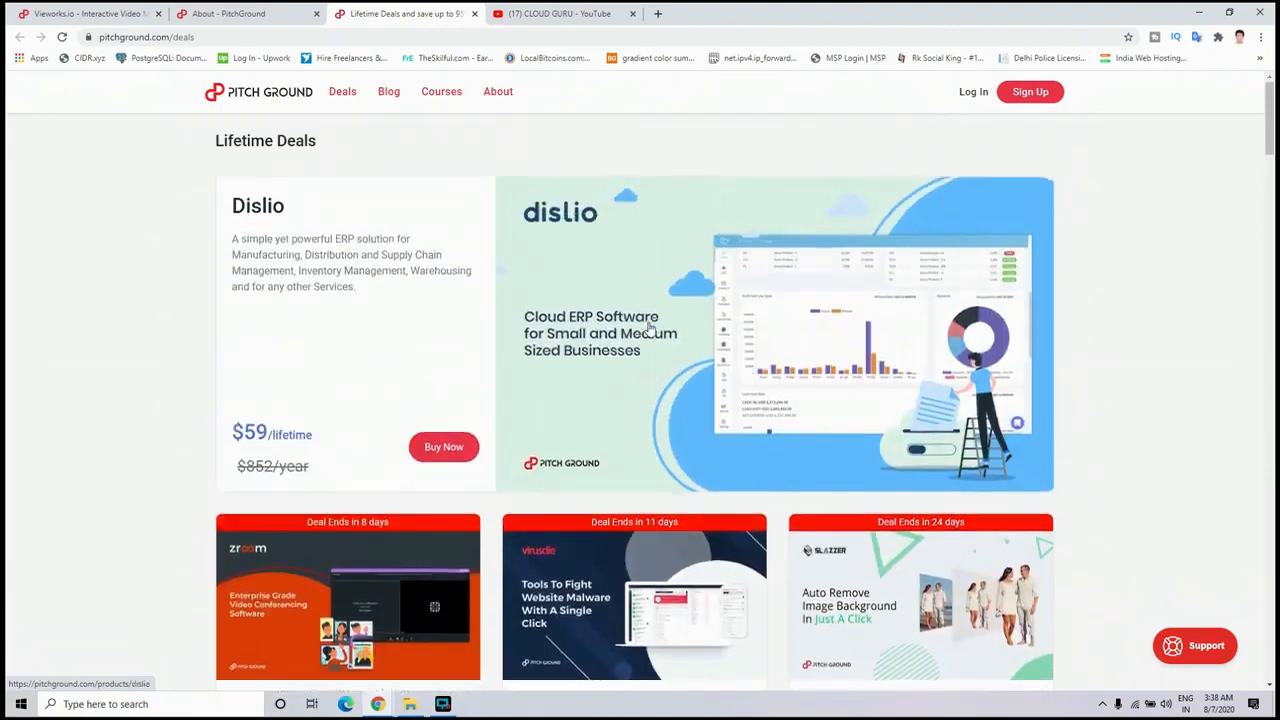
mouse_move(44, 344)
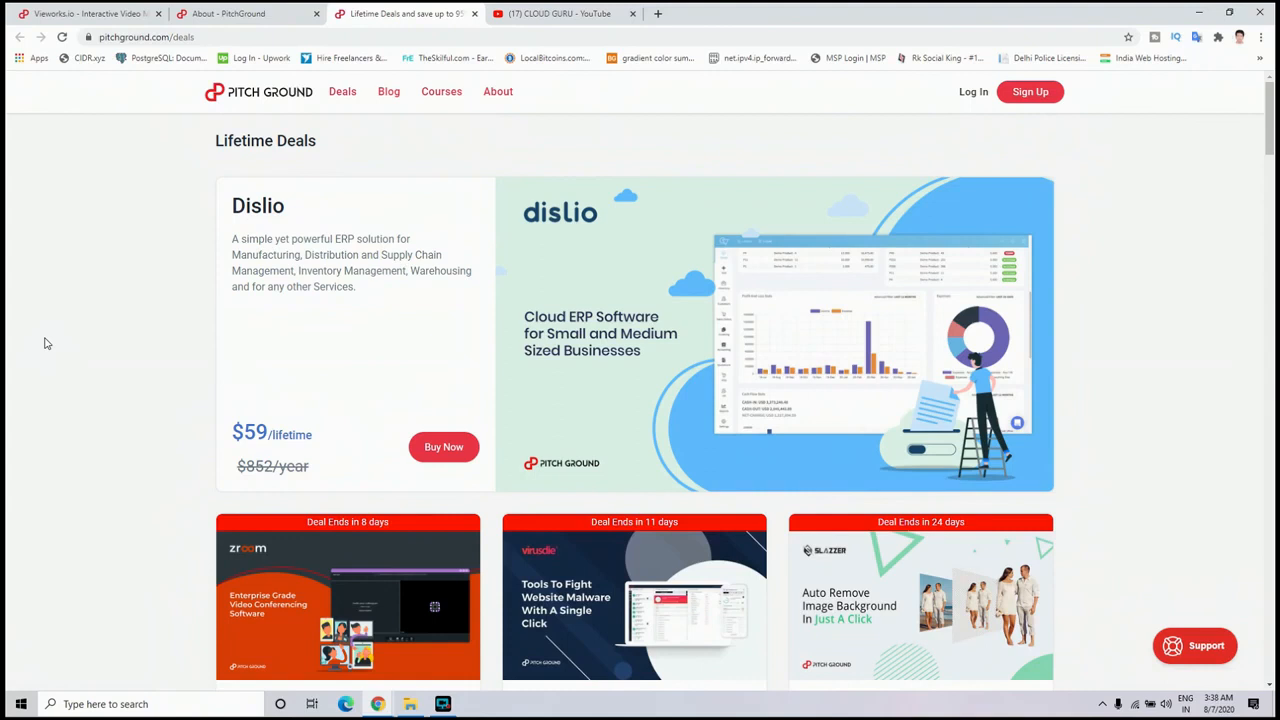
scroll(down, 3)
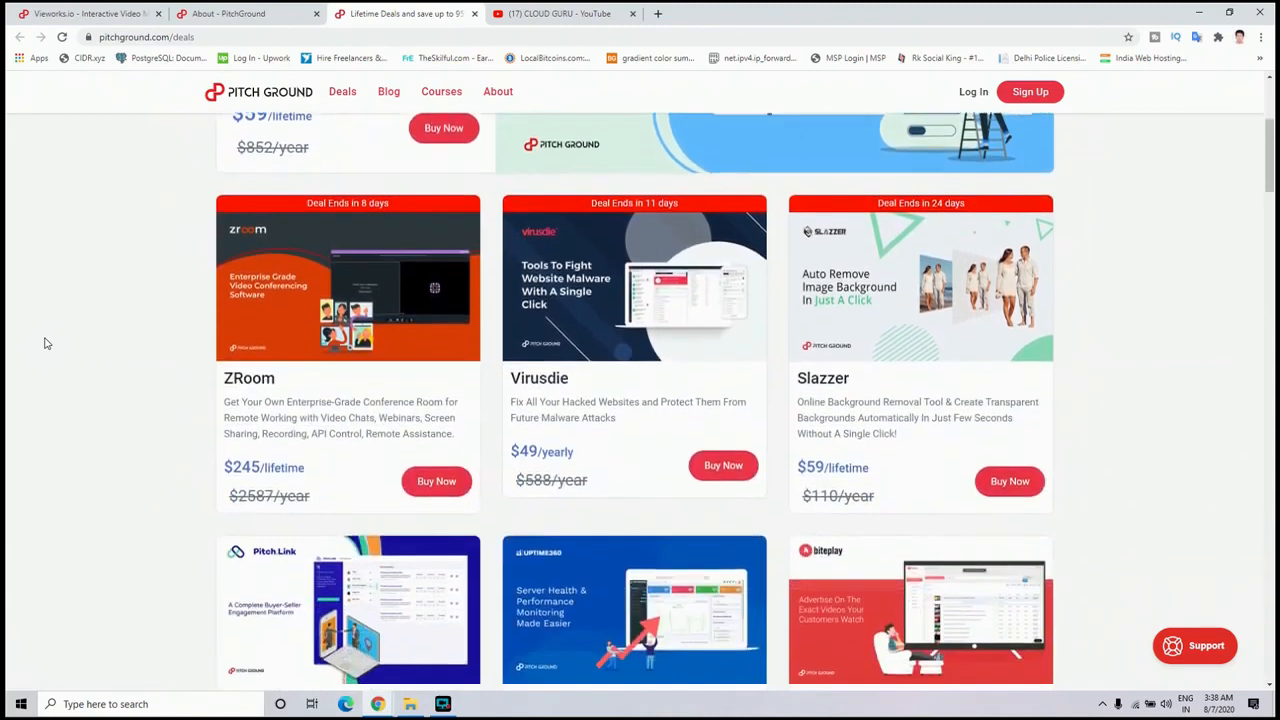
scroll(down, 3)
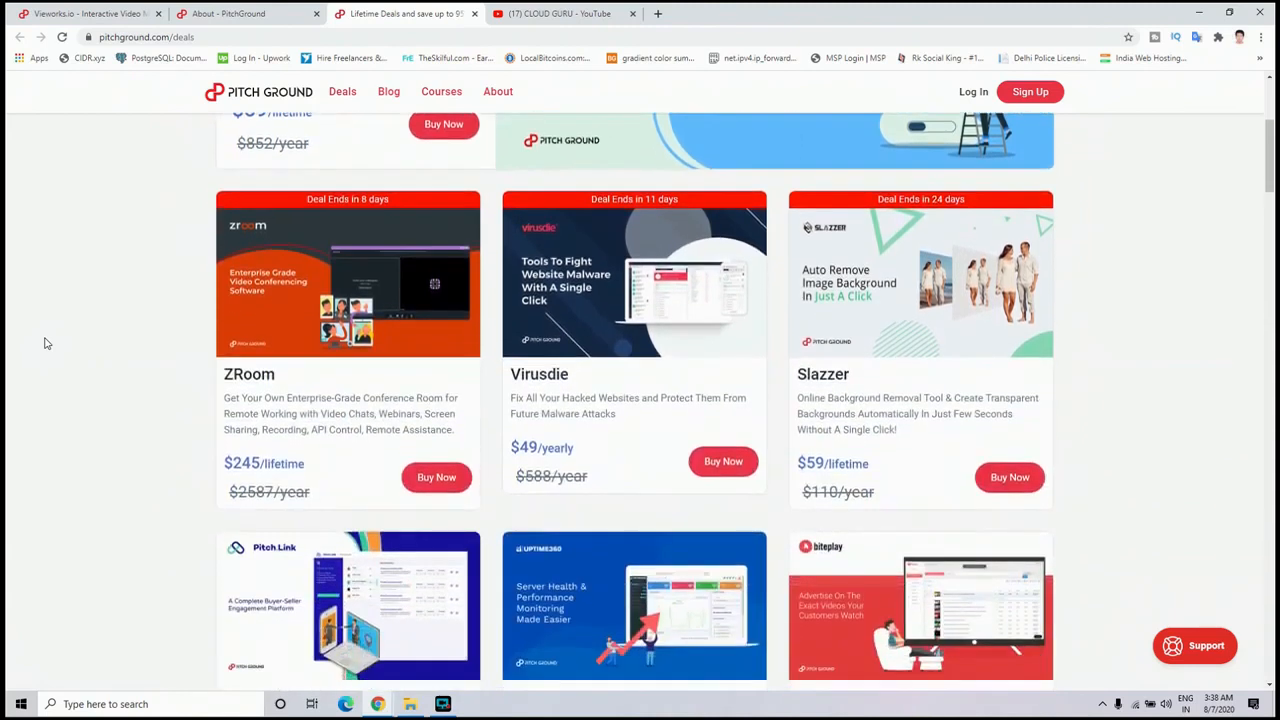